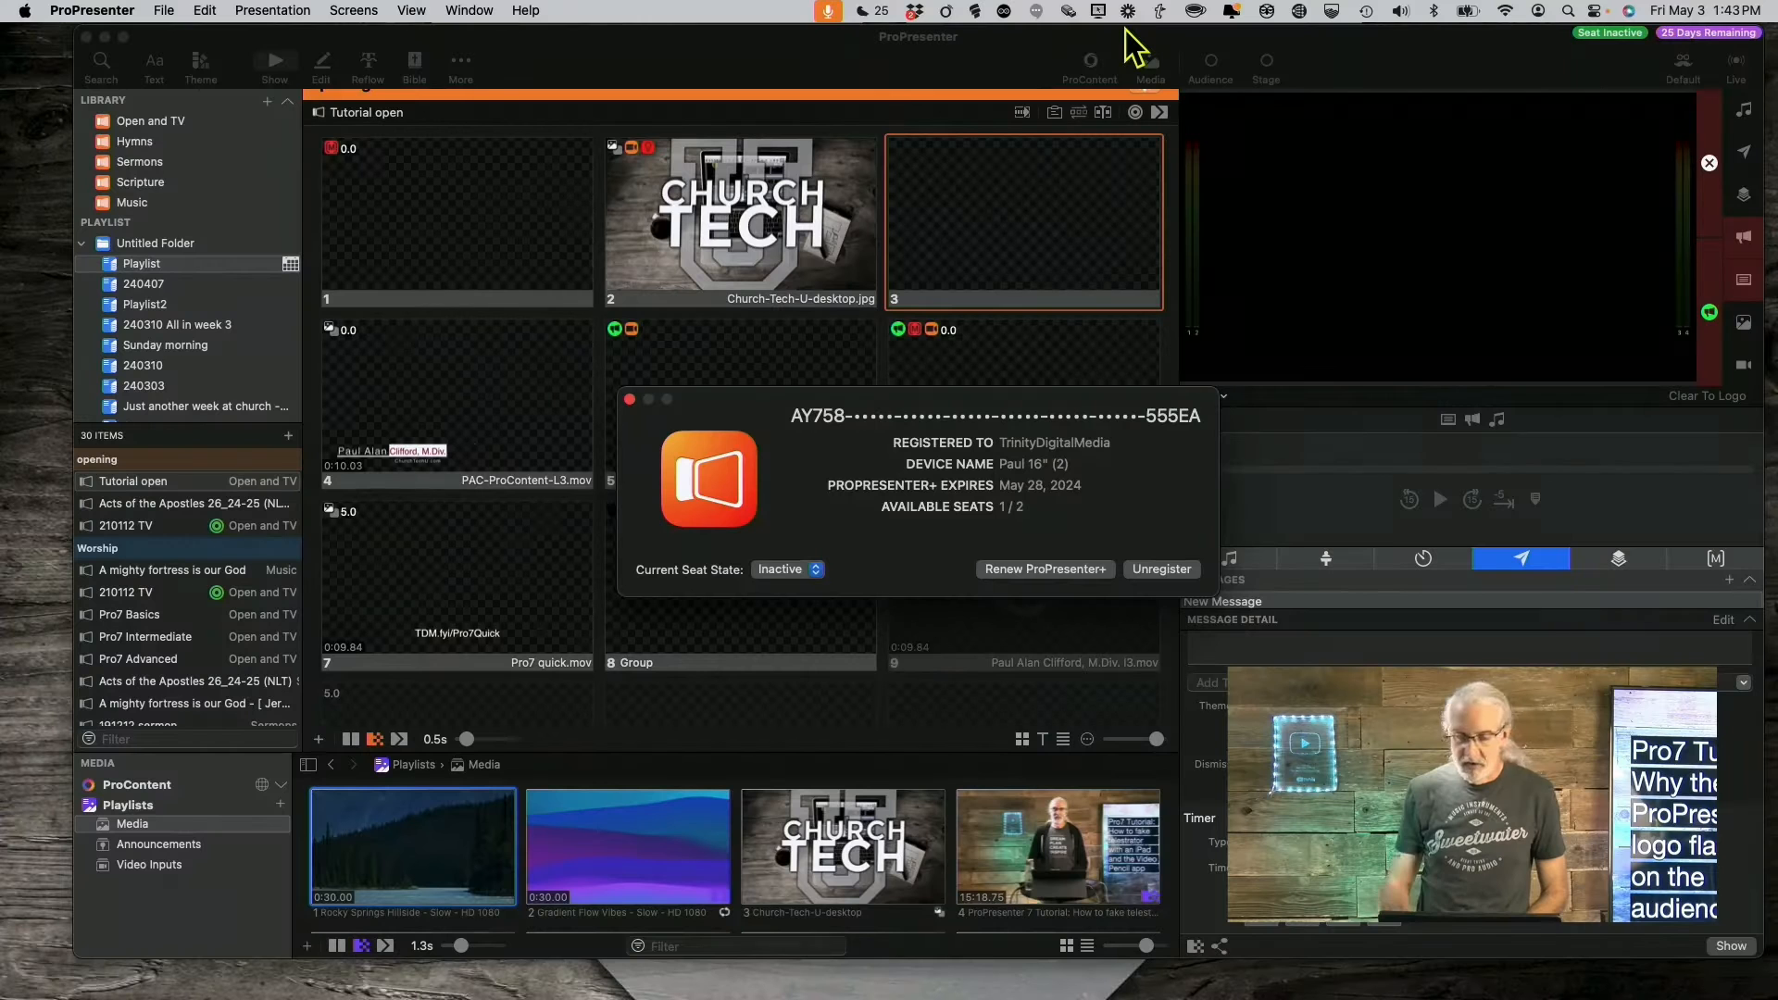
pyautogui.moveTo(862, 488)
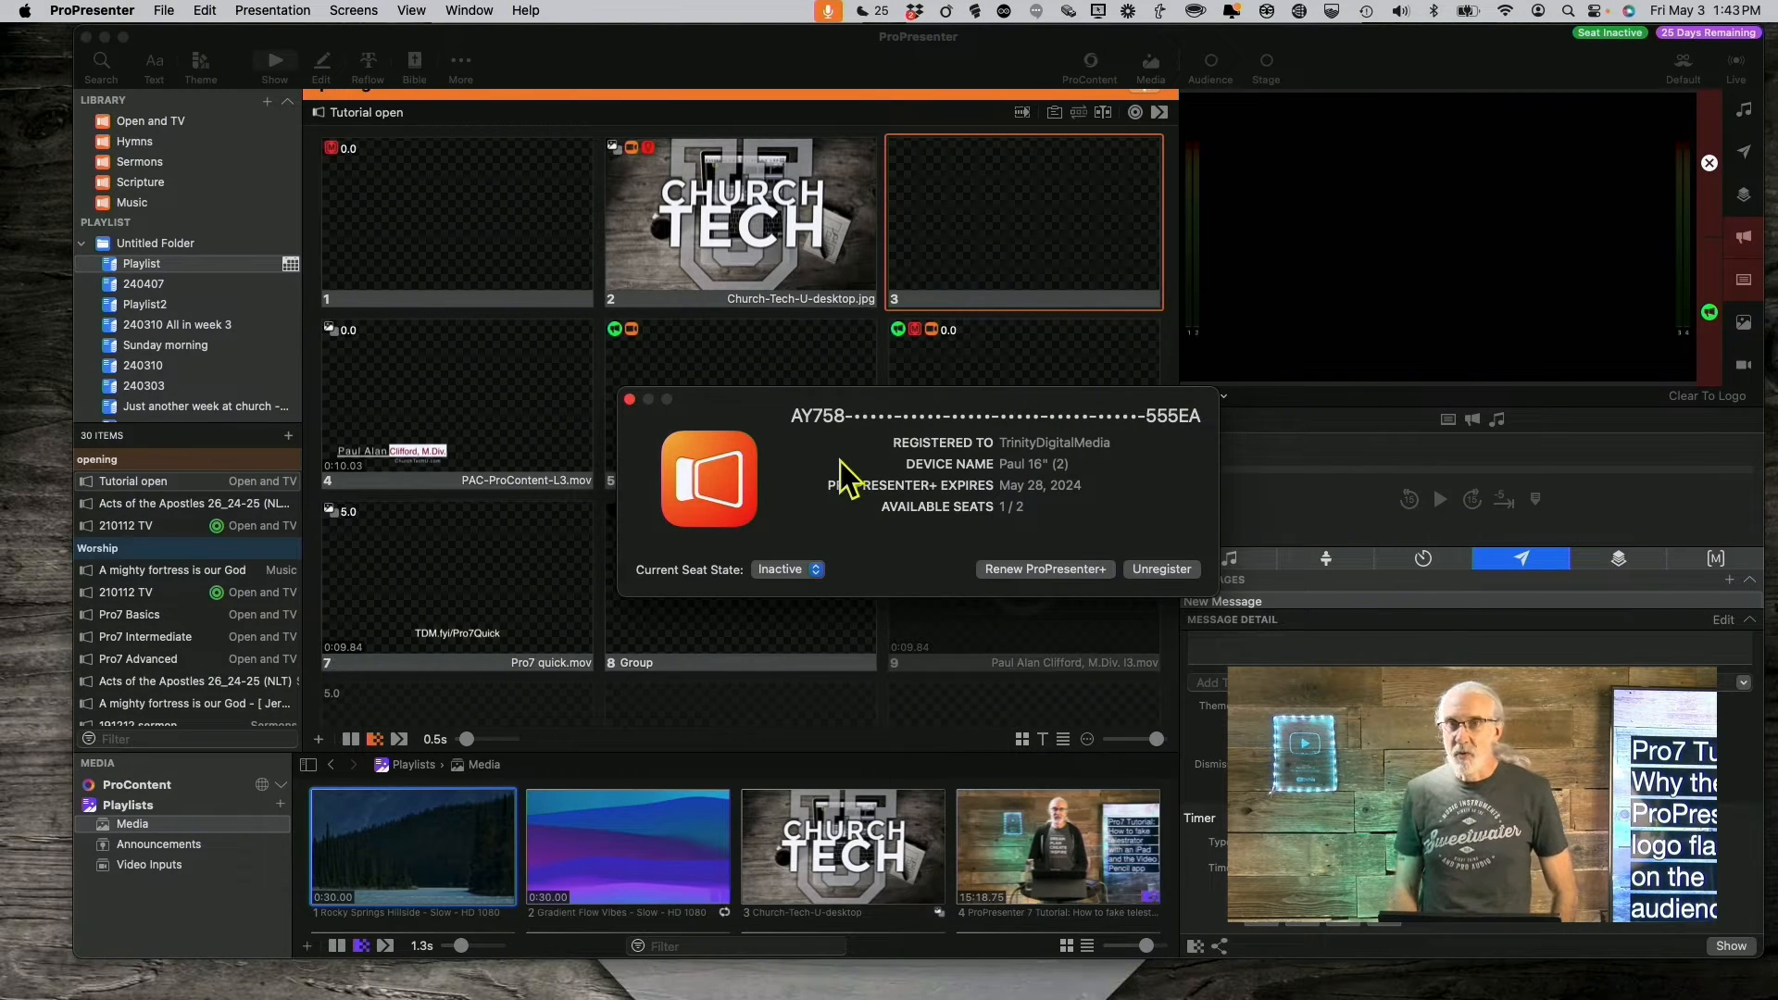
pyautogui.moveTo(779, 590)
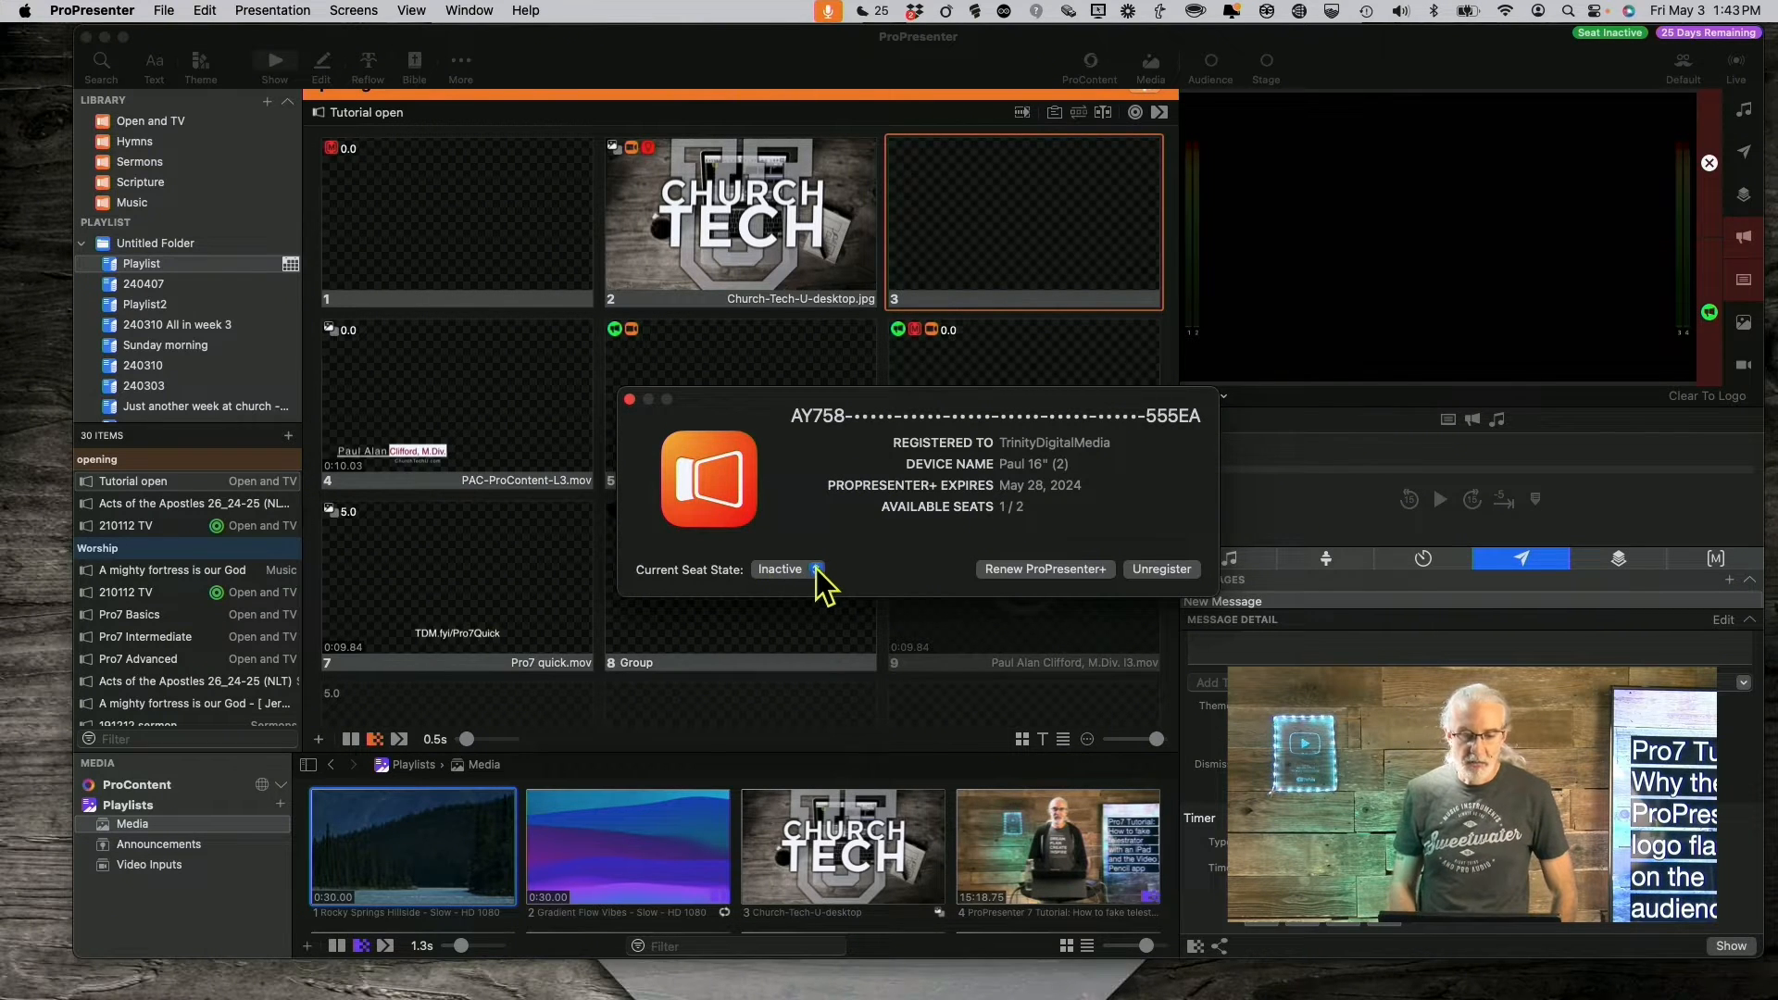
# Step: Set Current Seat State to Active, leaving 0 of 2 seats available
pyautogui.click(781, 569)
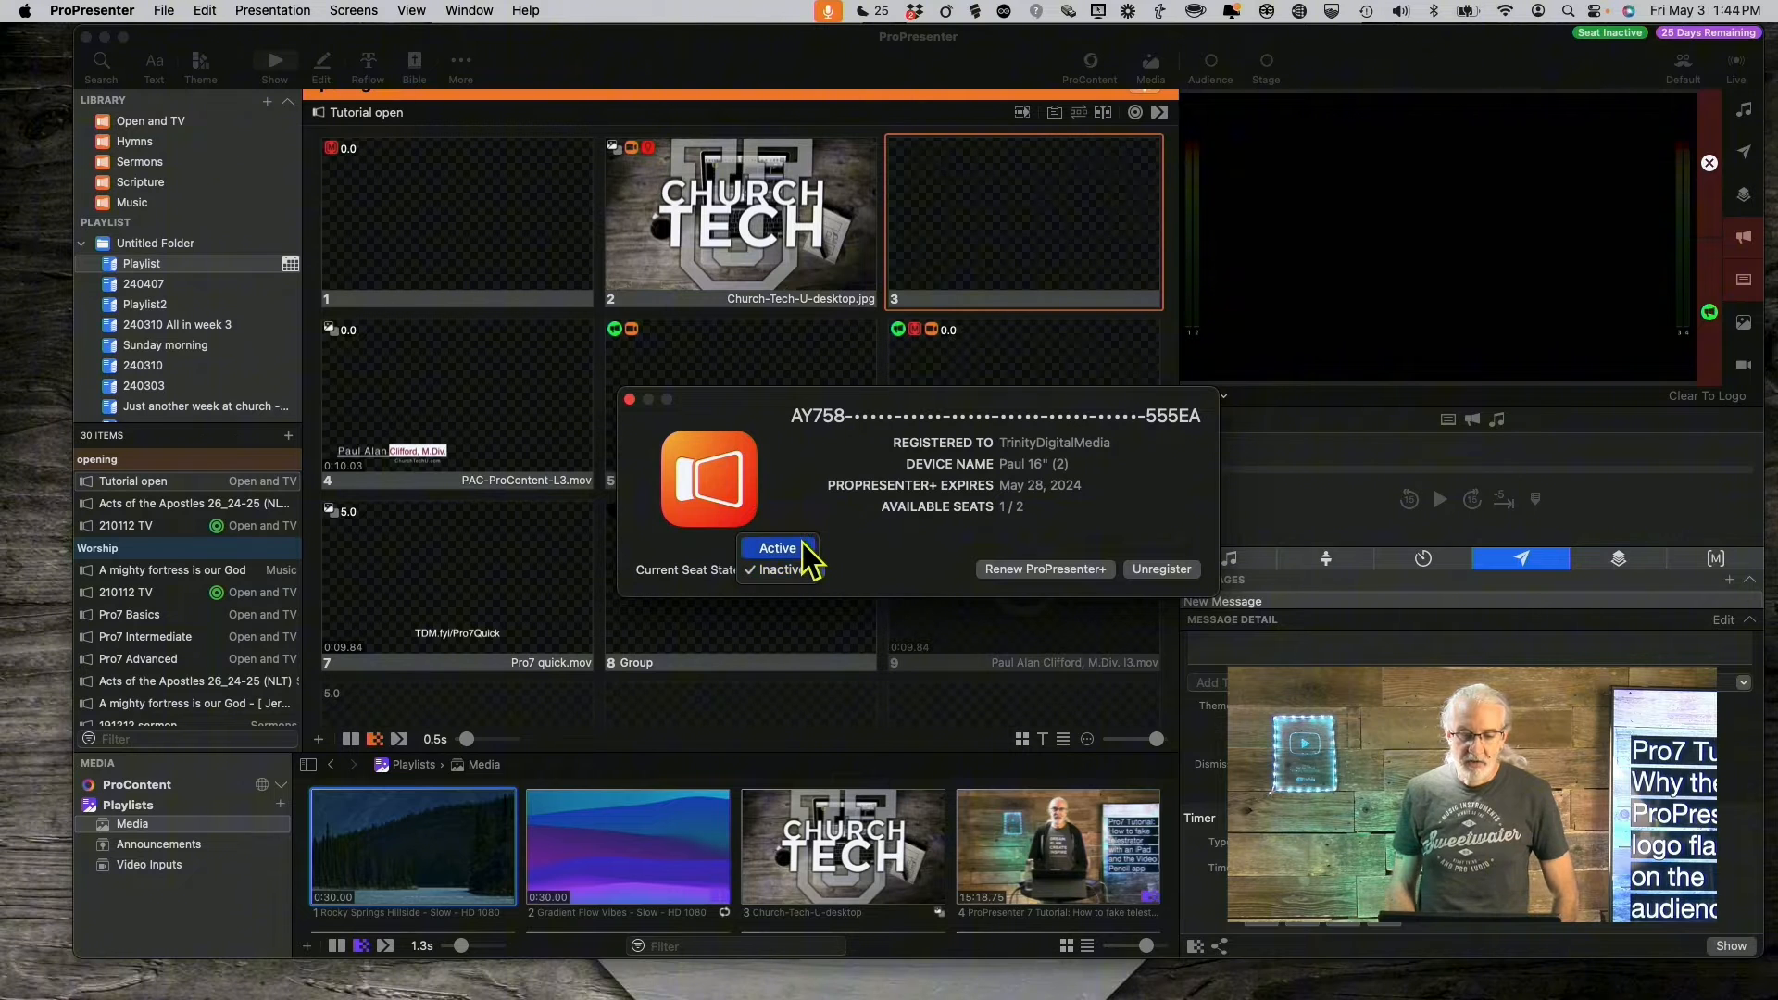
pyautogui.click(777, 547)
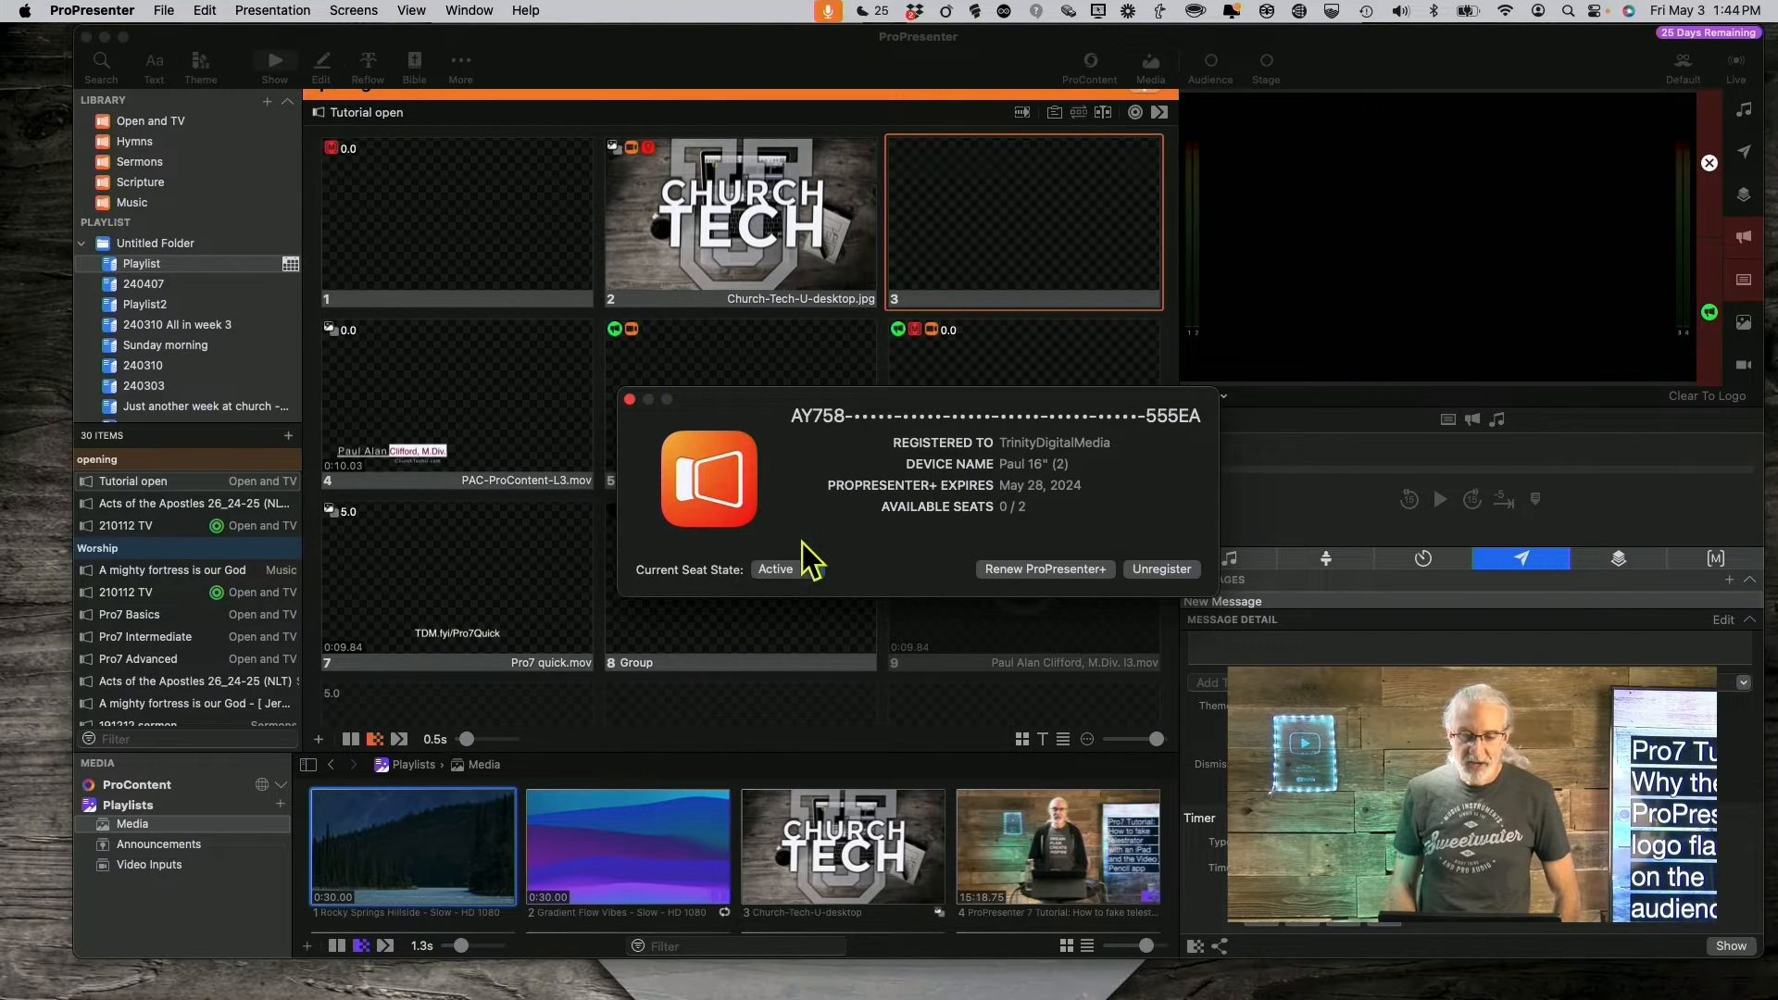
pyautogui.moveTo(867, 556)
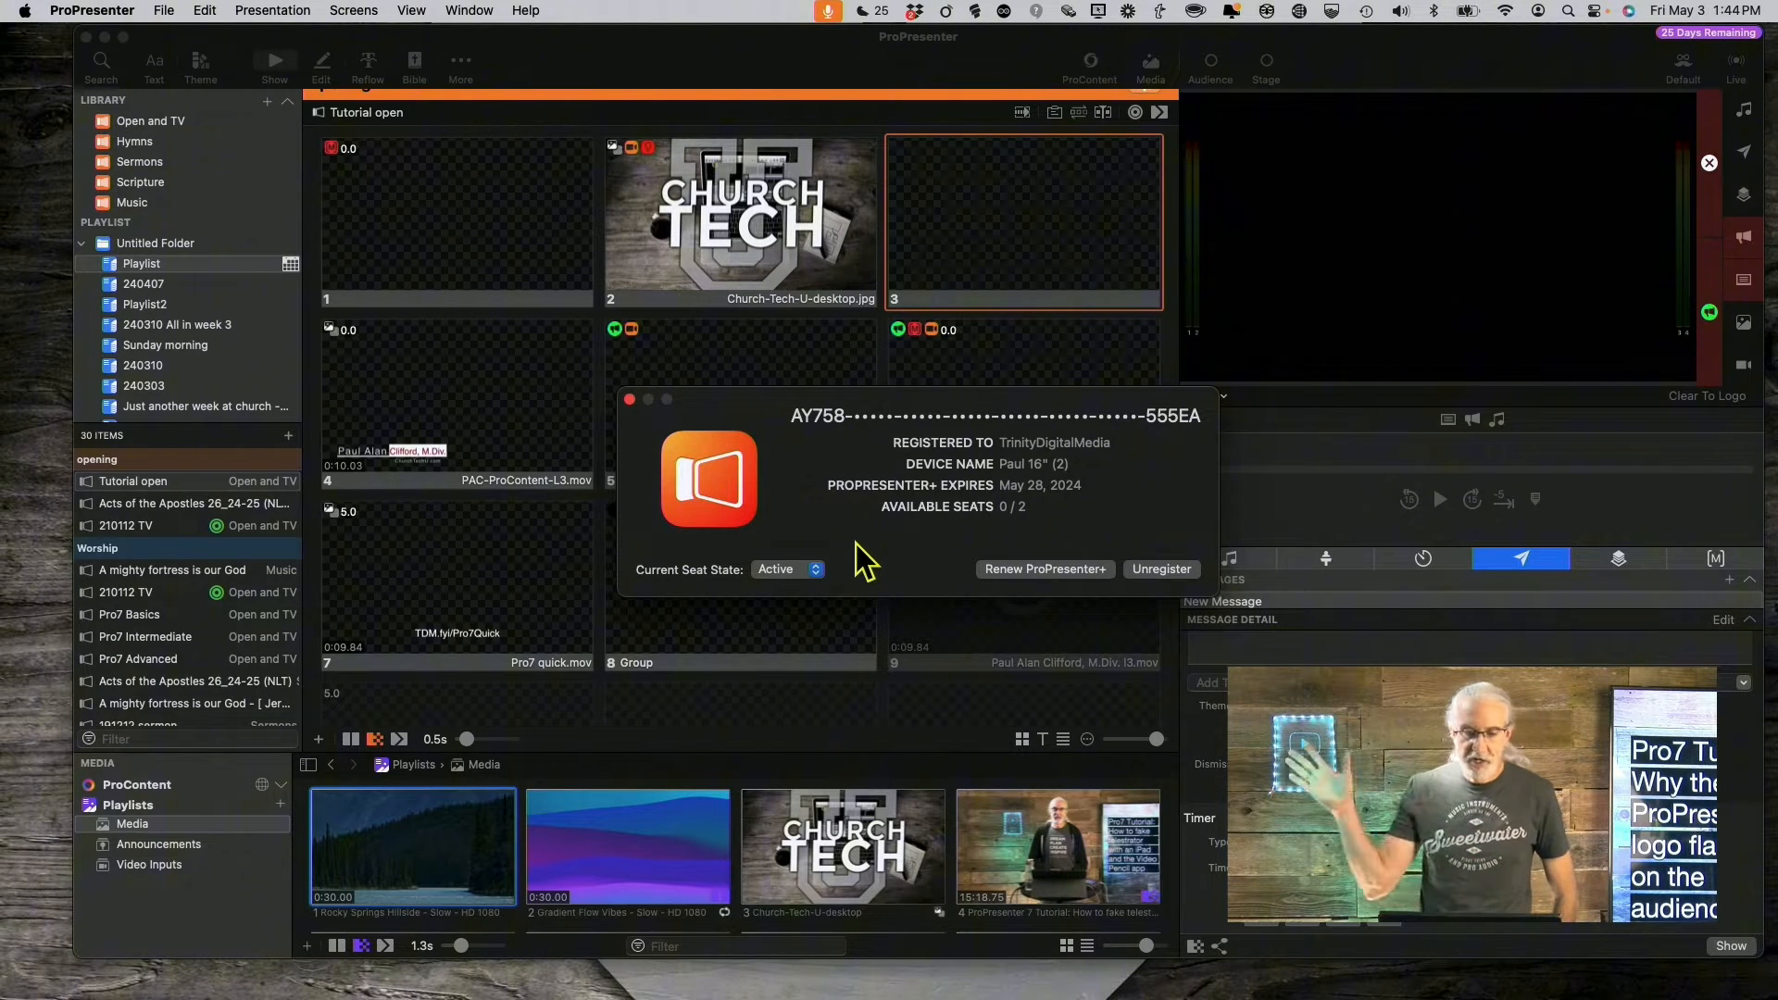
pyautogui.moveTo(946, 482)
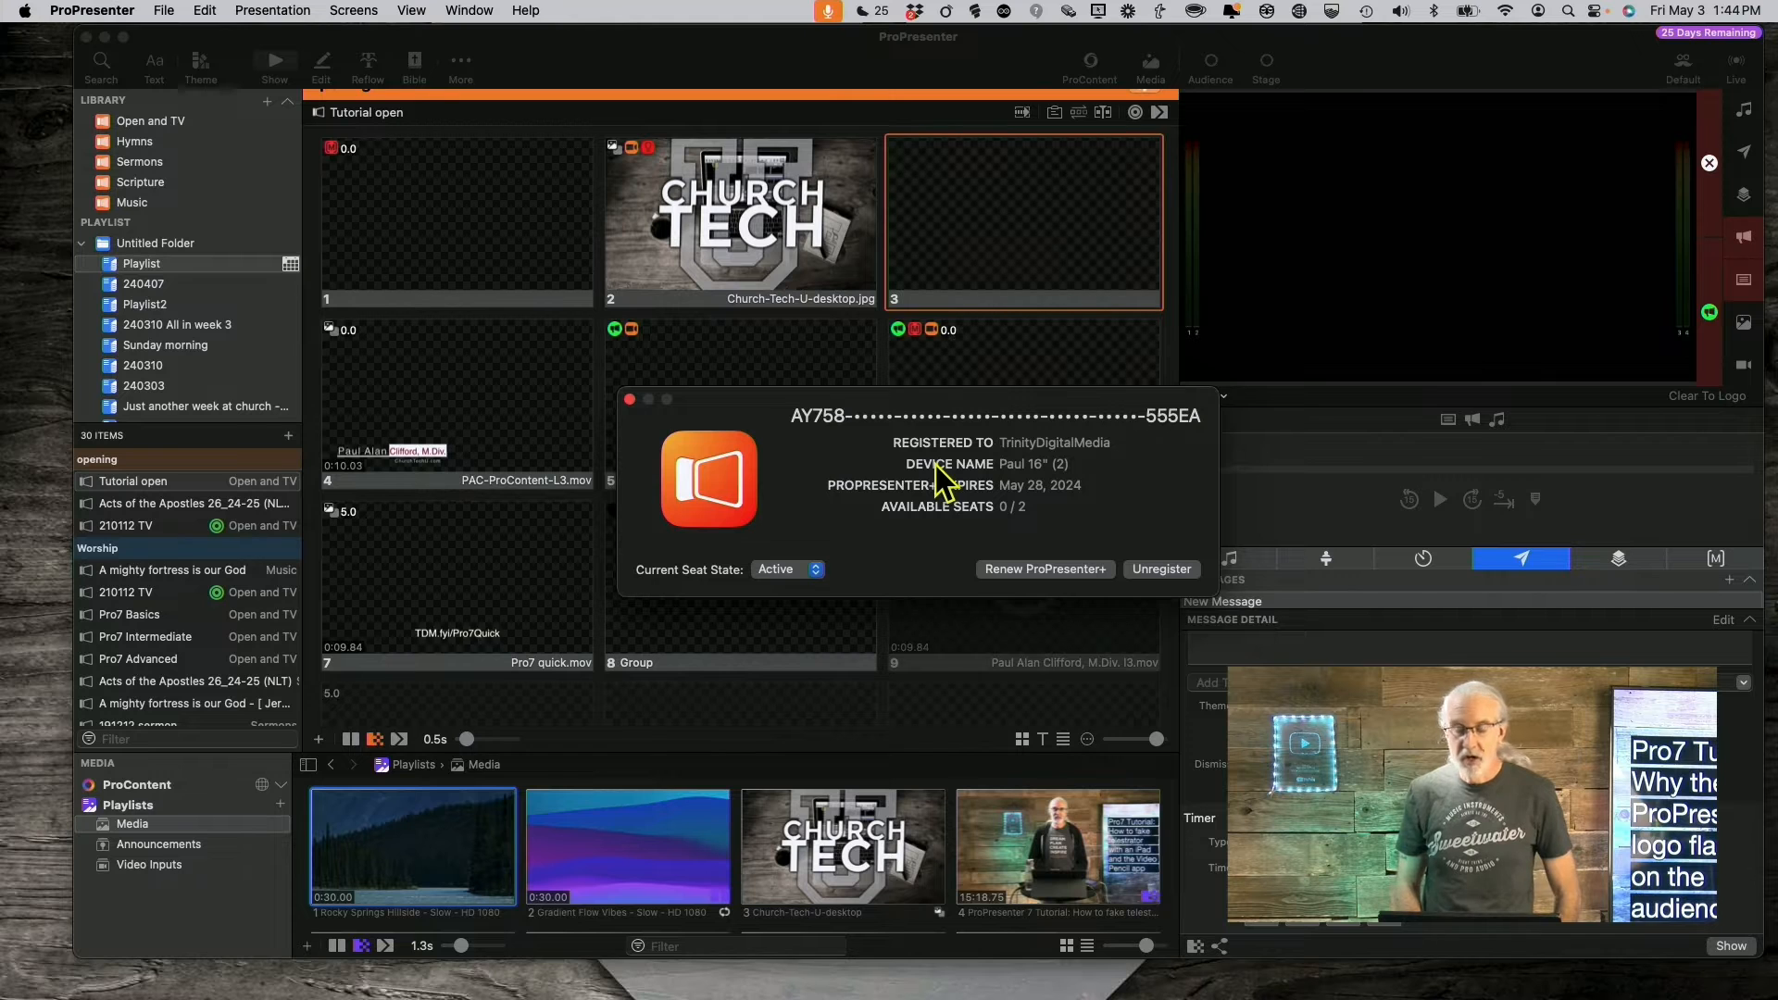
pyautogui.moveTo(856, 544)
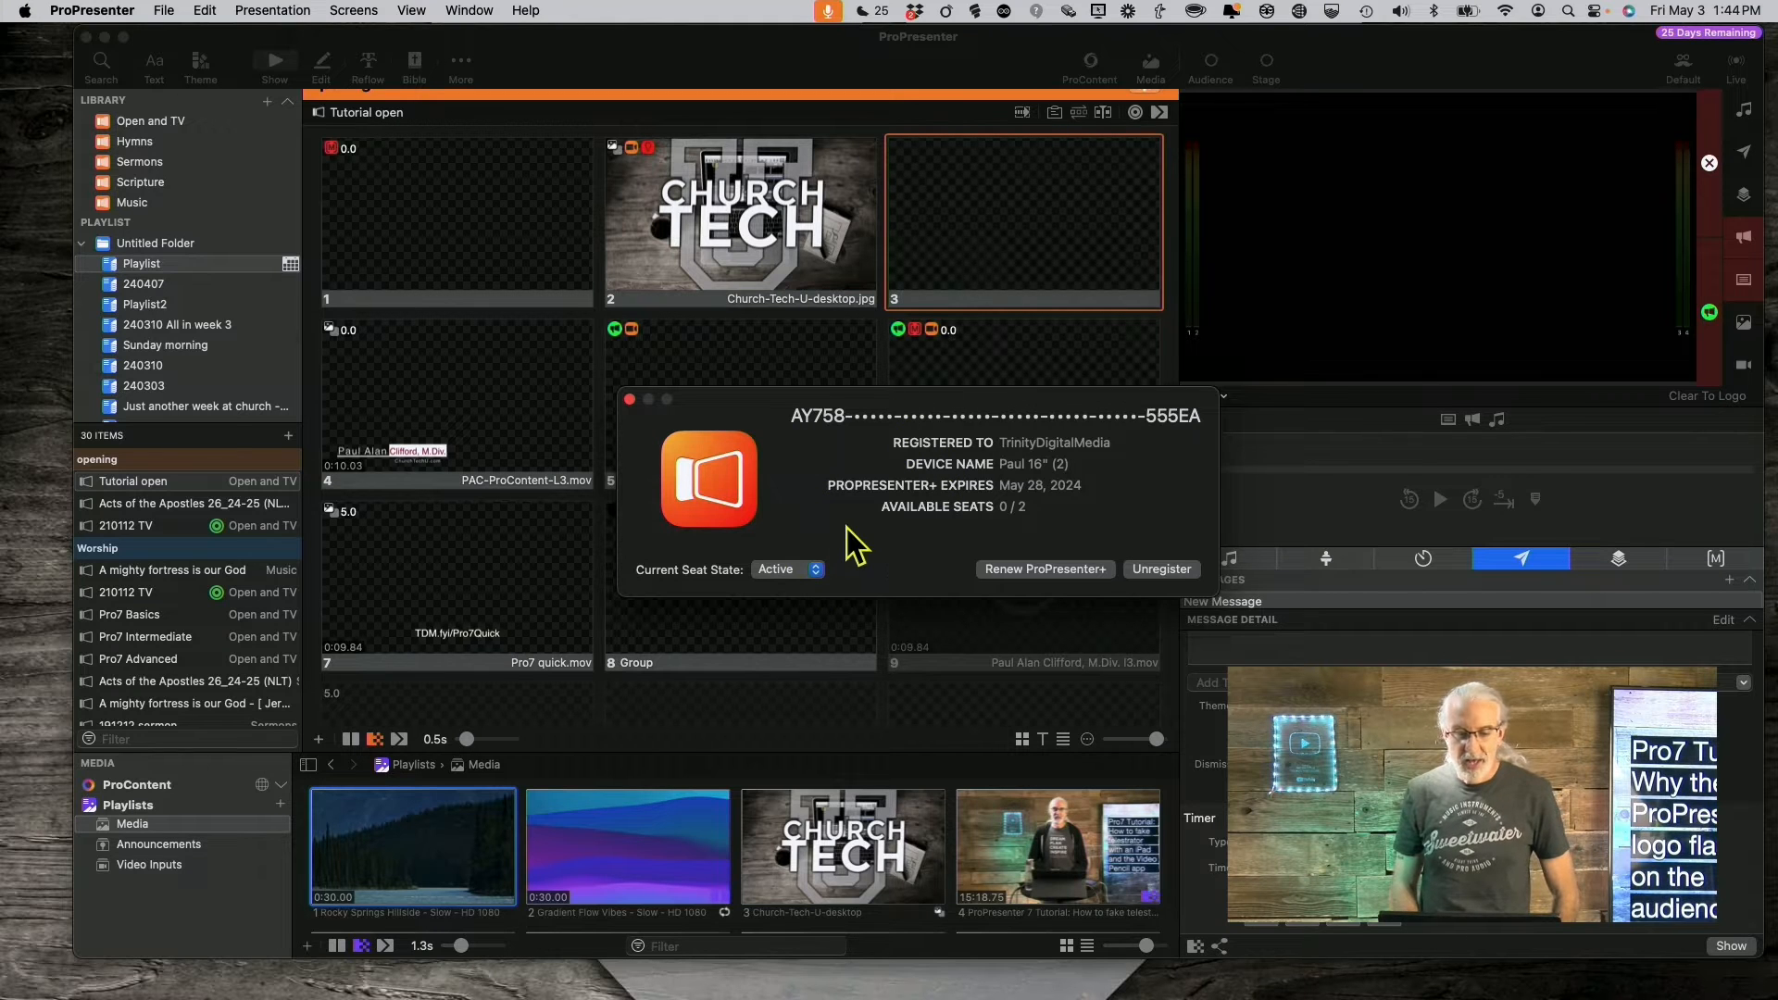
pyautogui.moveTo(630, 425)
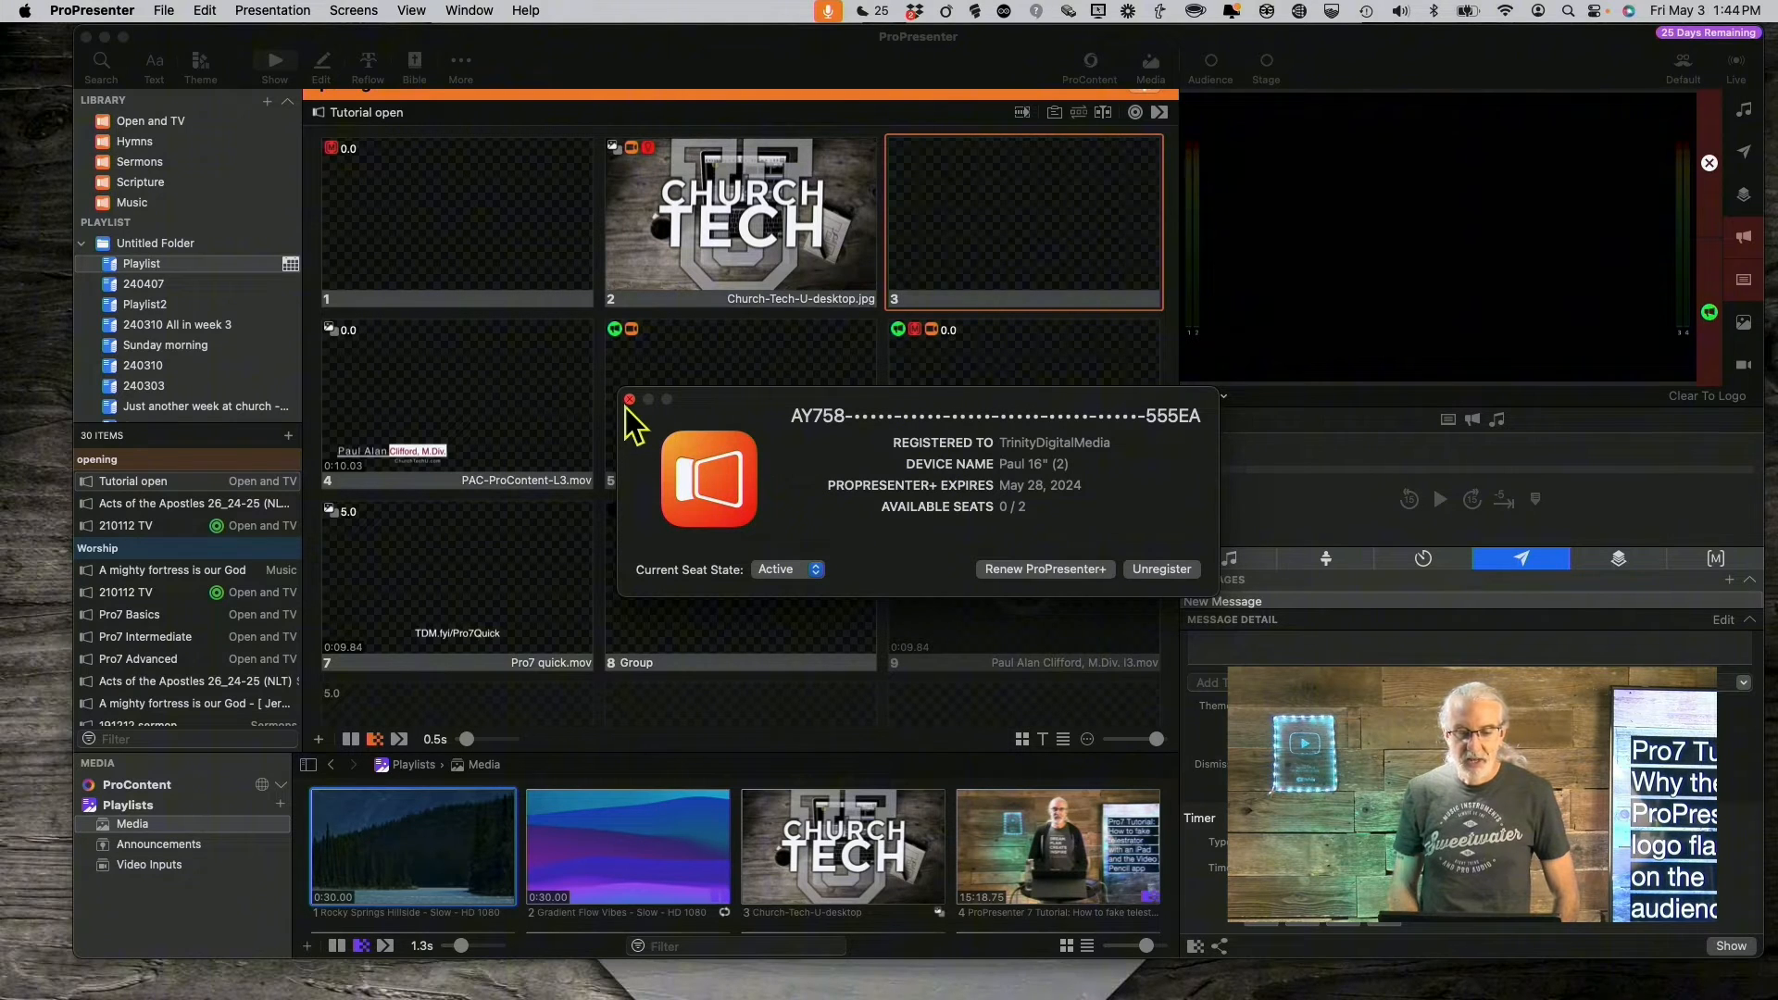
# Step: Close and reopen Registration from the ProPresenter menu to confirm the Active seat state
pyautogui.click(629, 399)
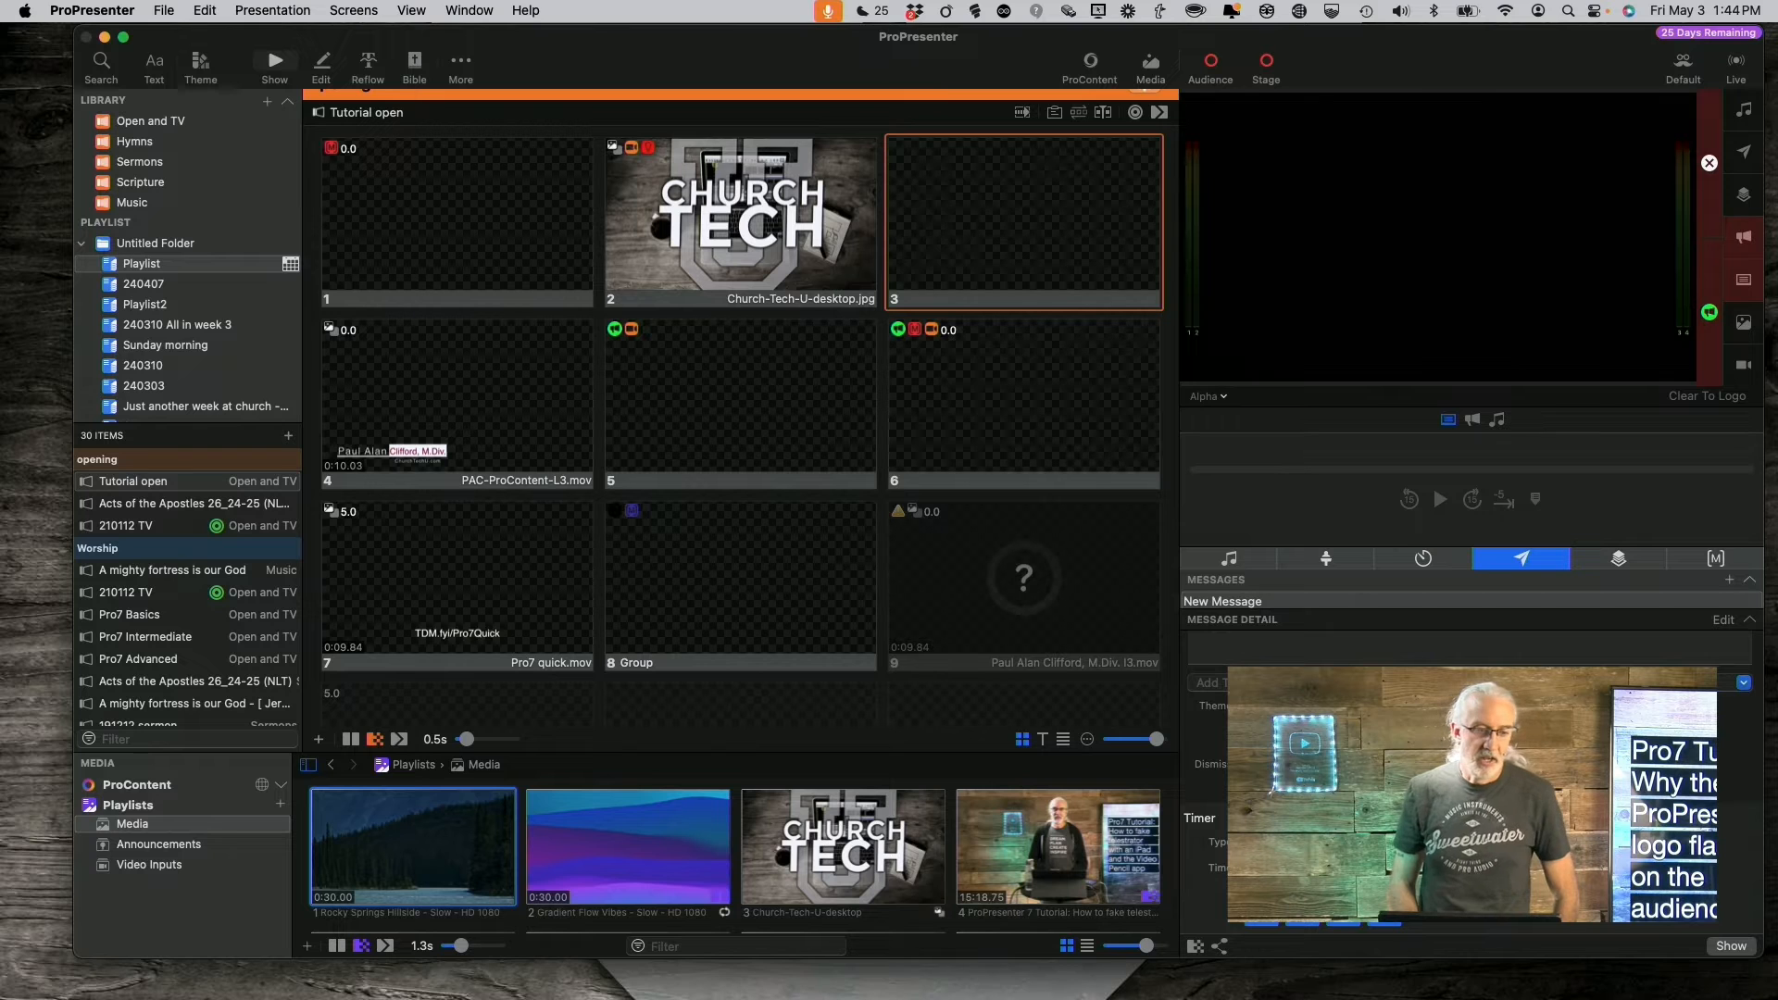
pyautogui.click(92, 11)
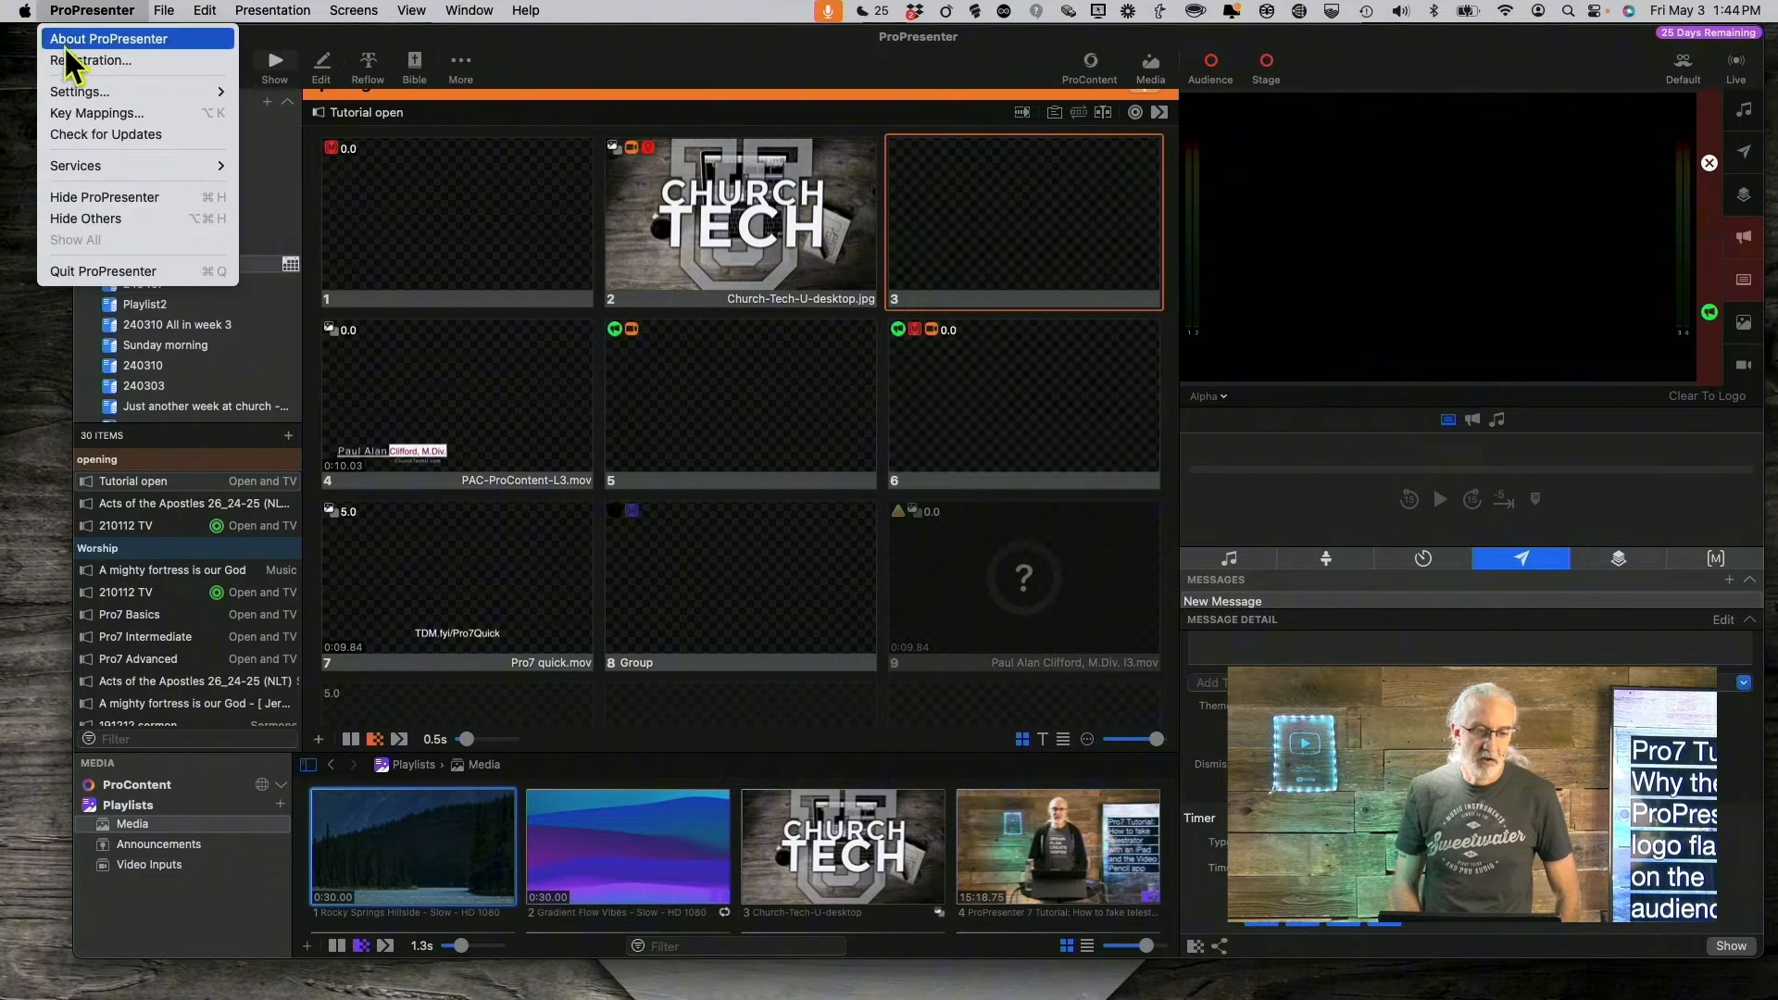
pyautogui.click(93, 60)
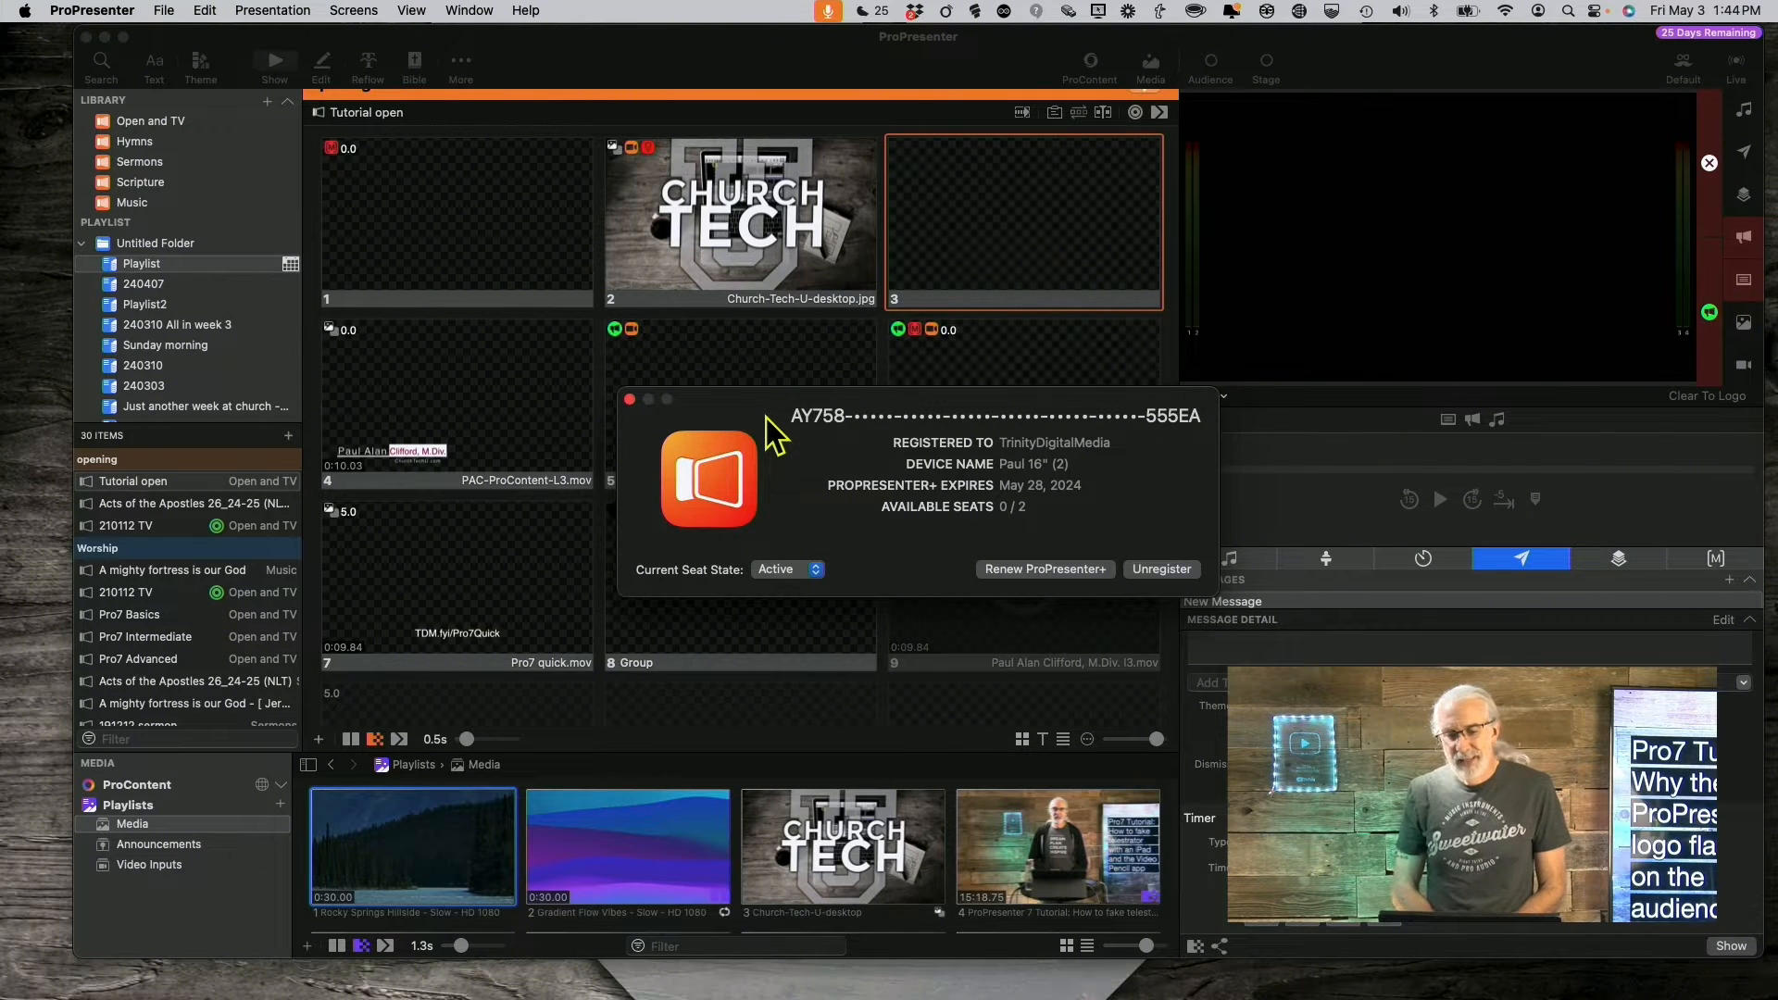
pyautogui.moveTo(1032, 465)
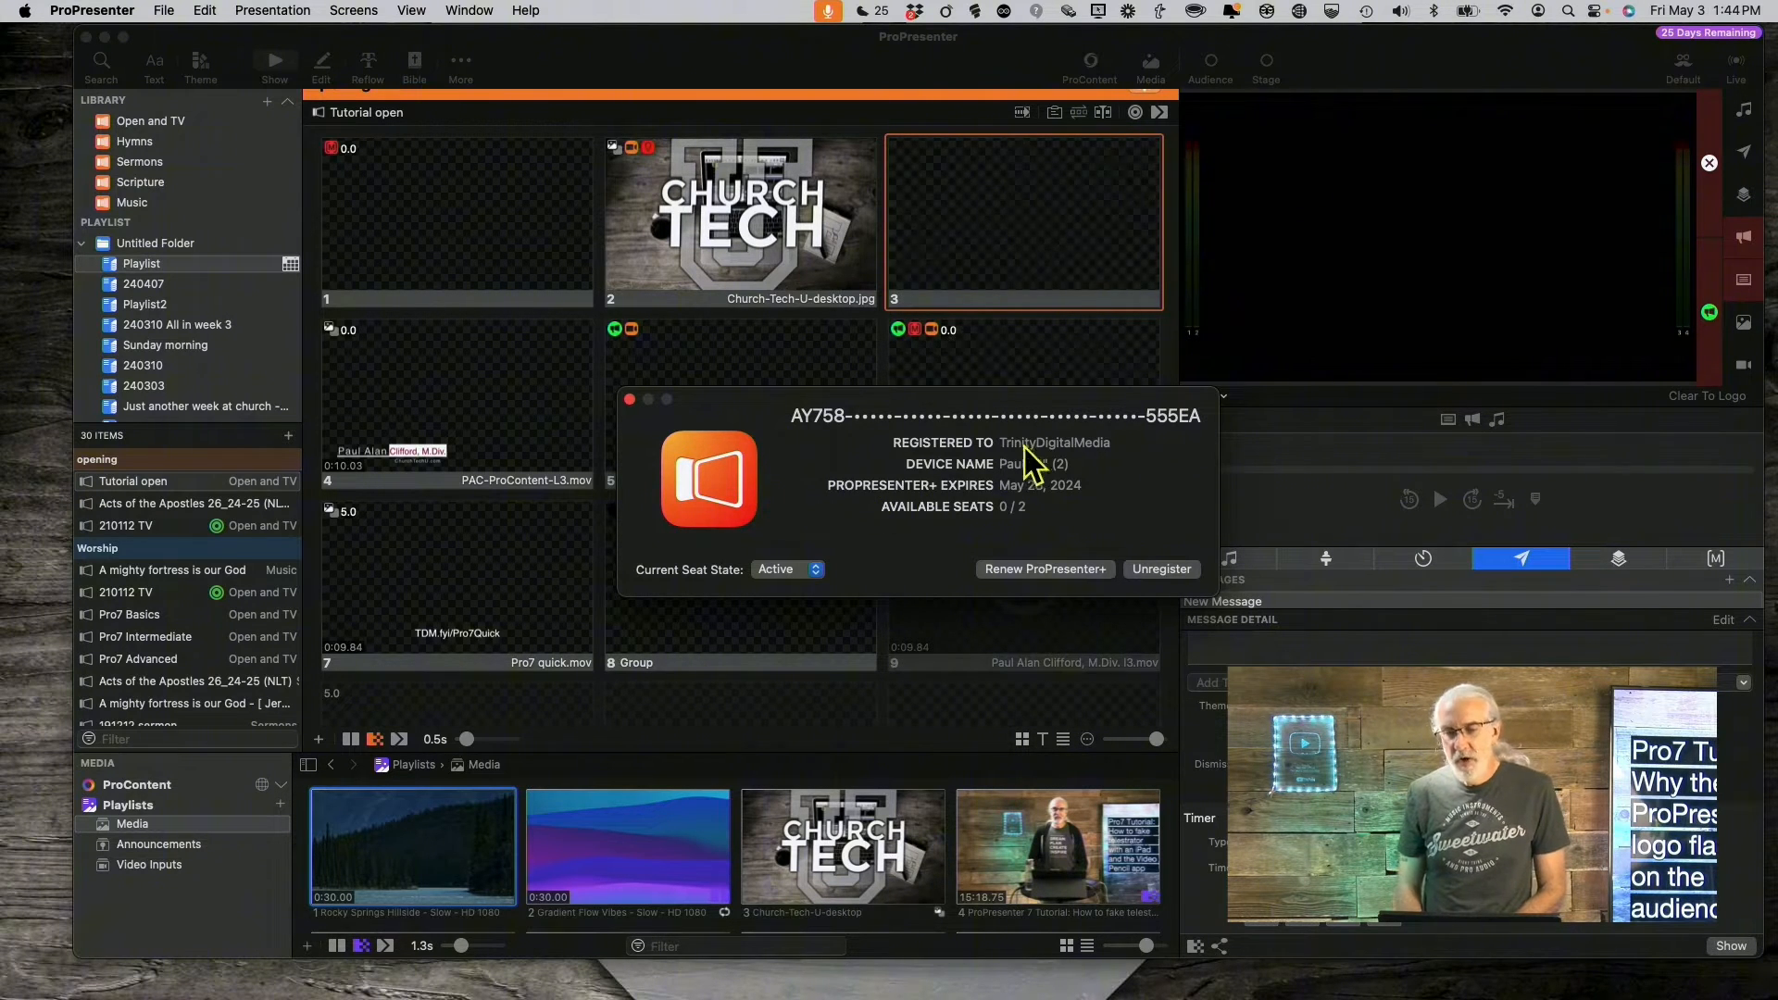
pyautogui.moveTo(1032, 471)
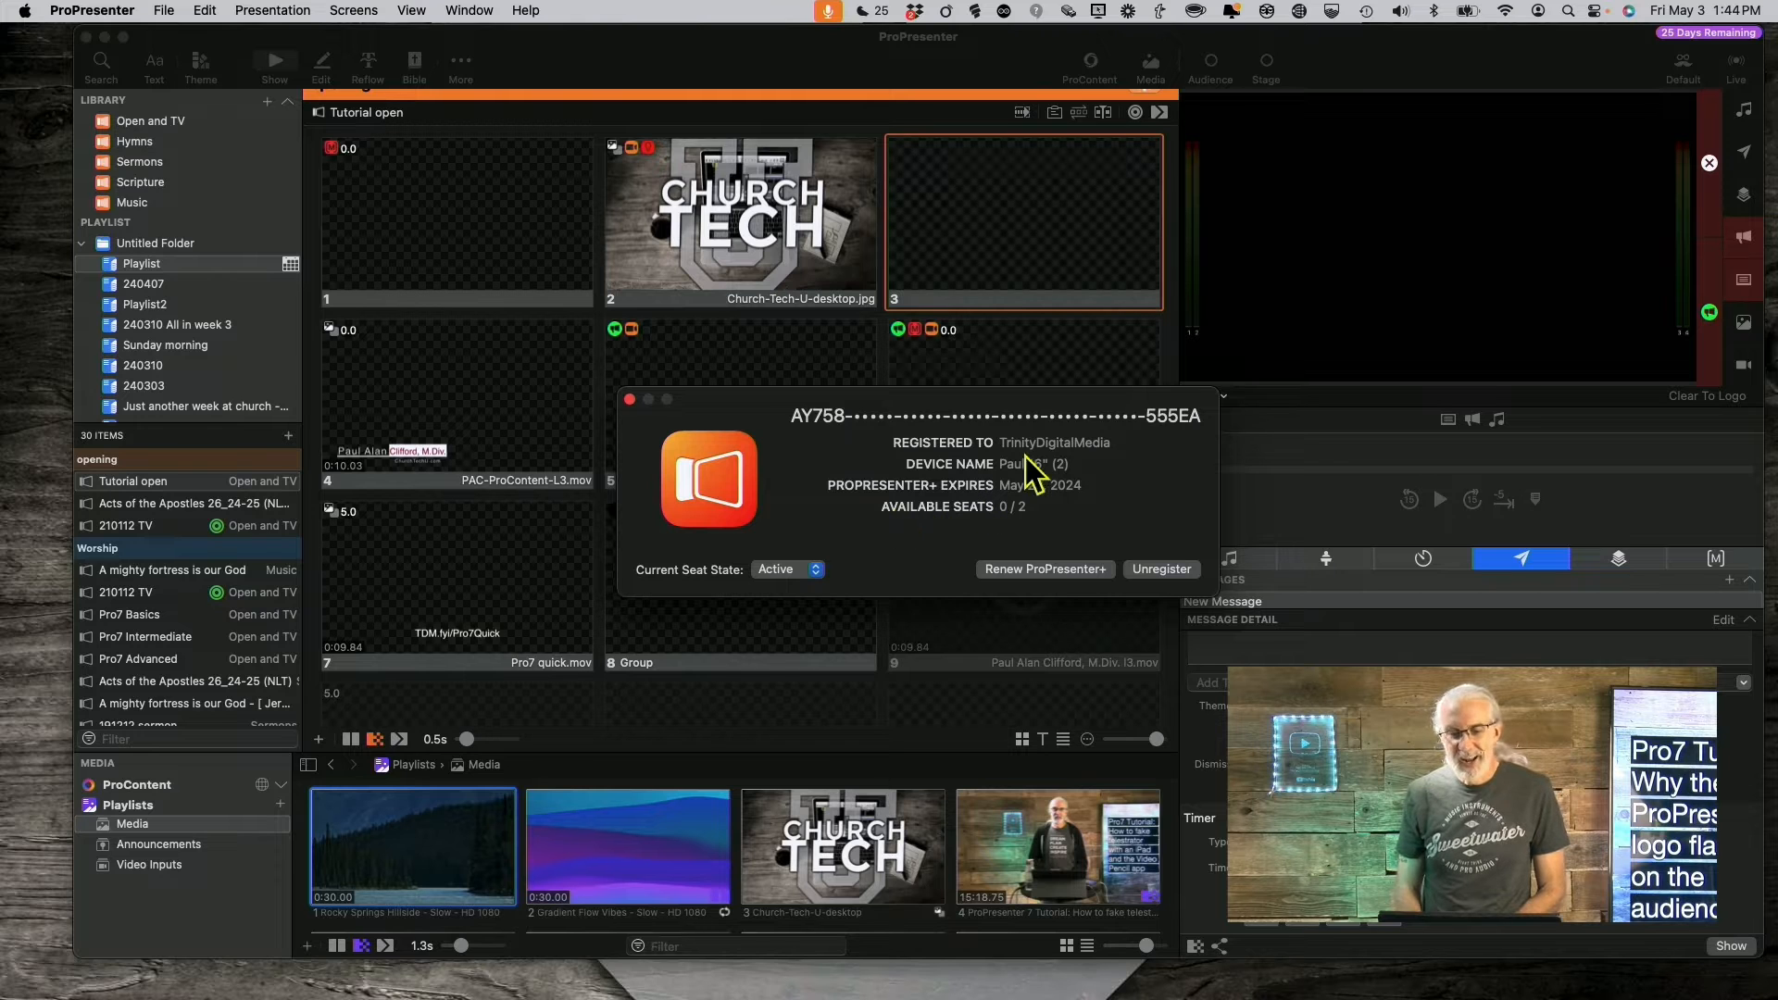
pyautogui.moveTo(1011, 474)
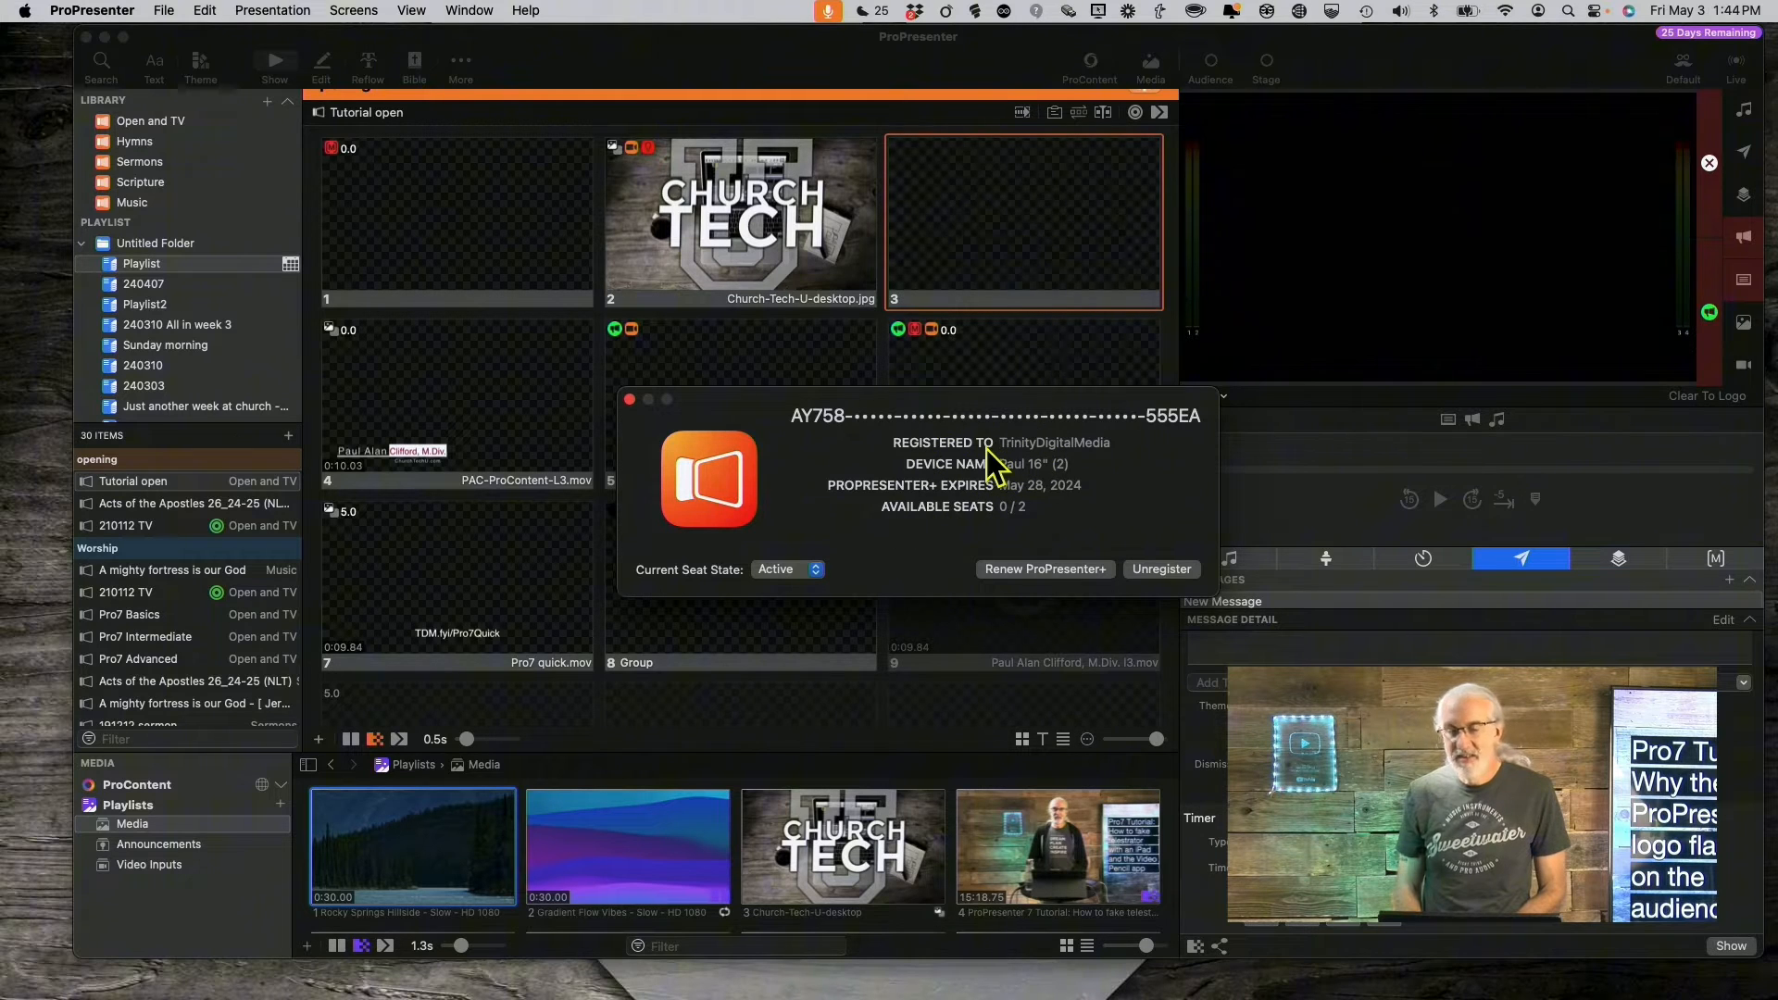
pyautogui.moveTo(805, 590)
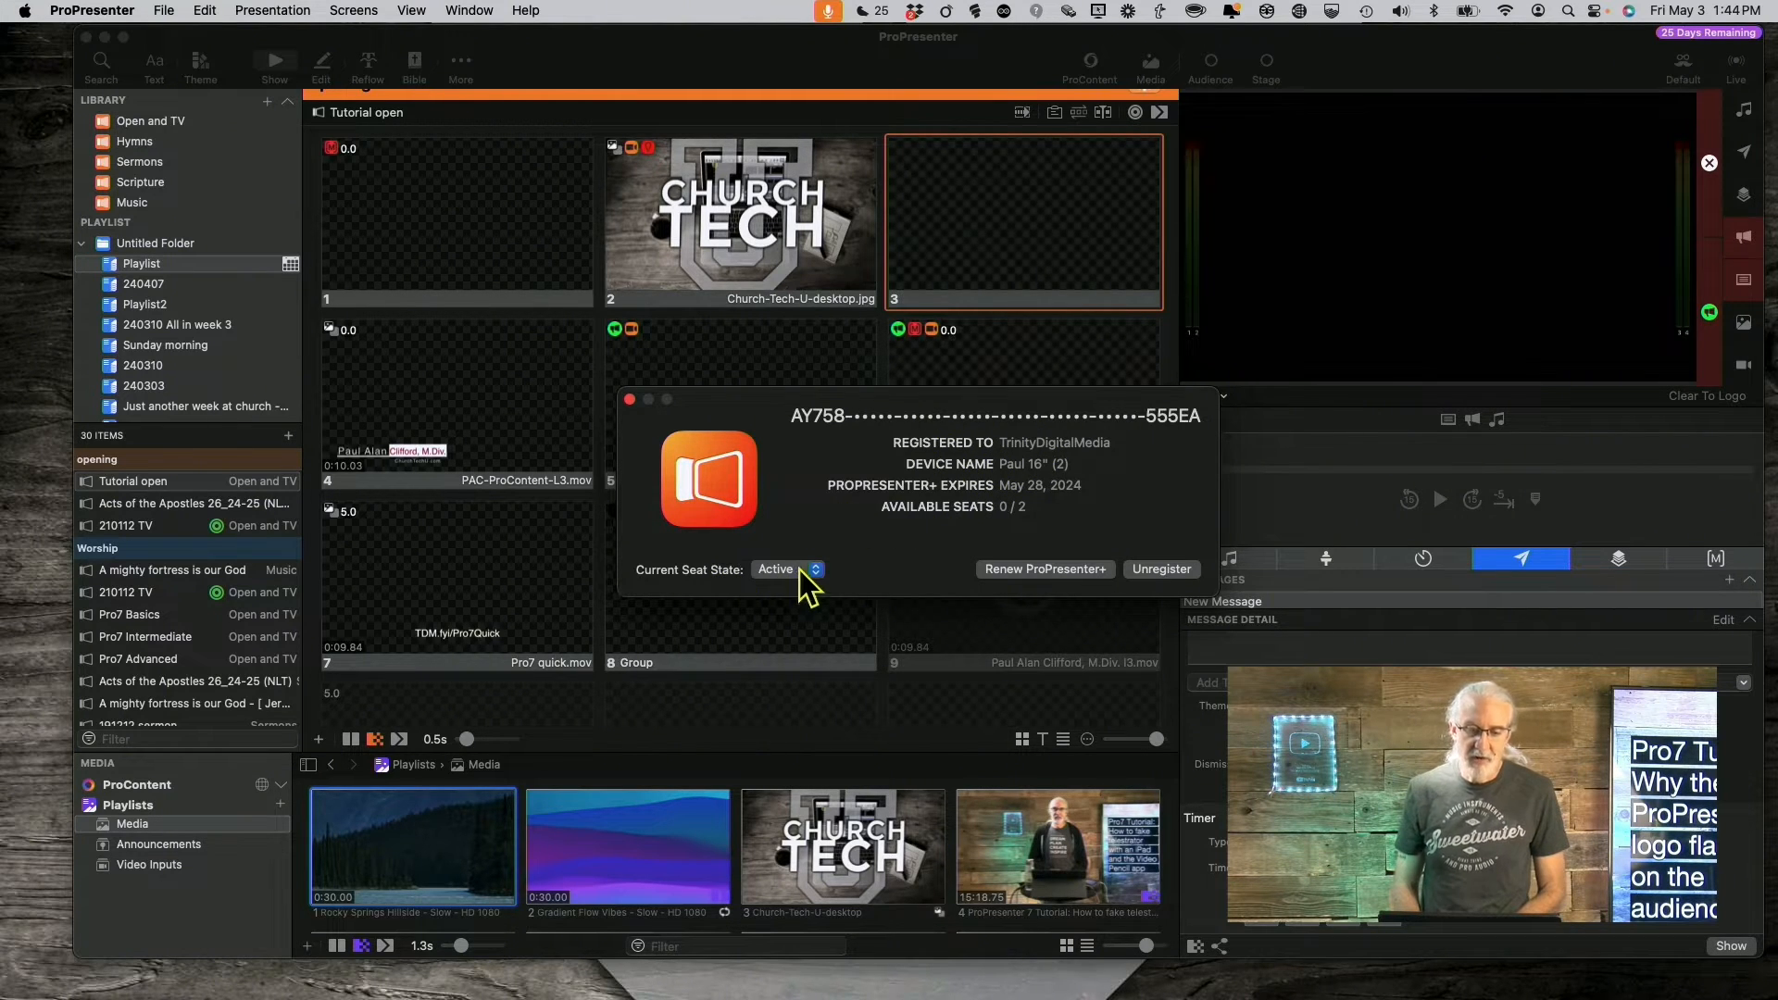
pyautogui.moveTo(827, 595)
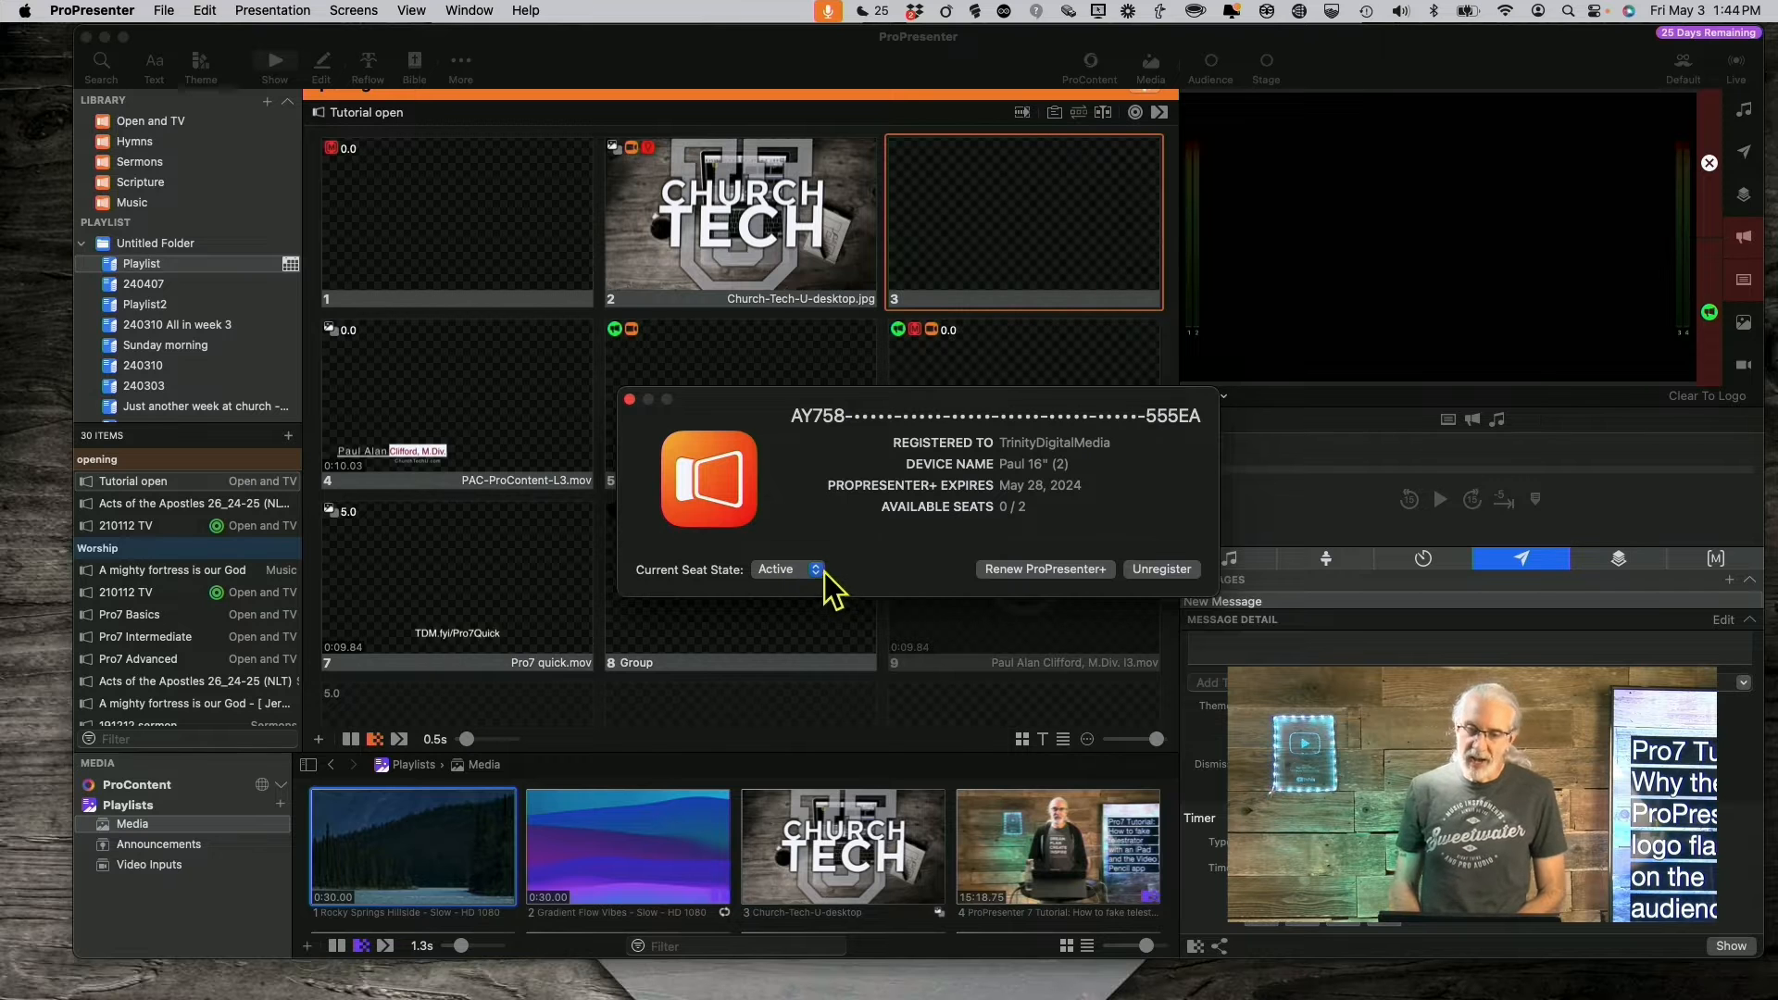
pyautogui.moveTo(635, 408)
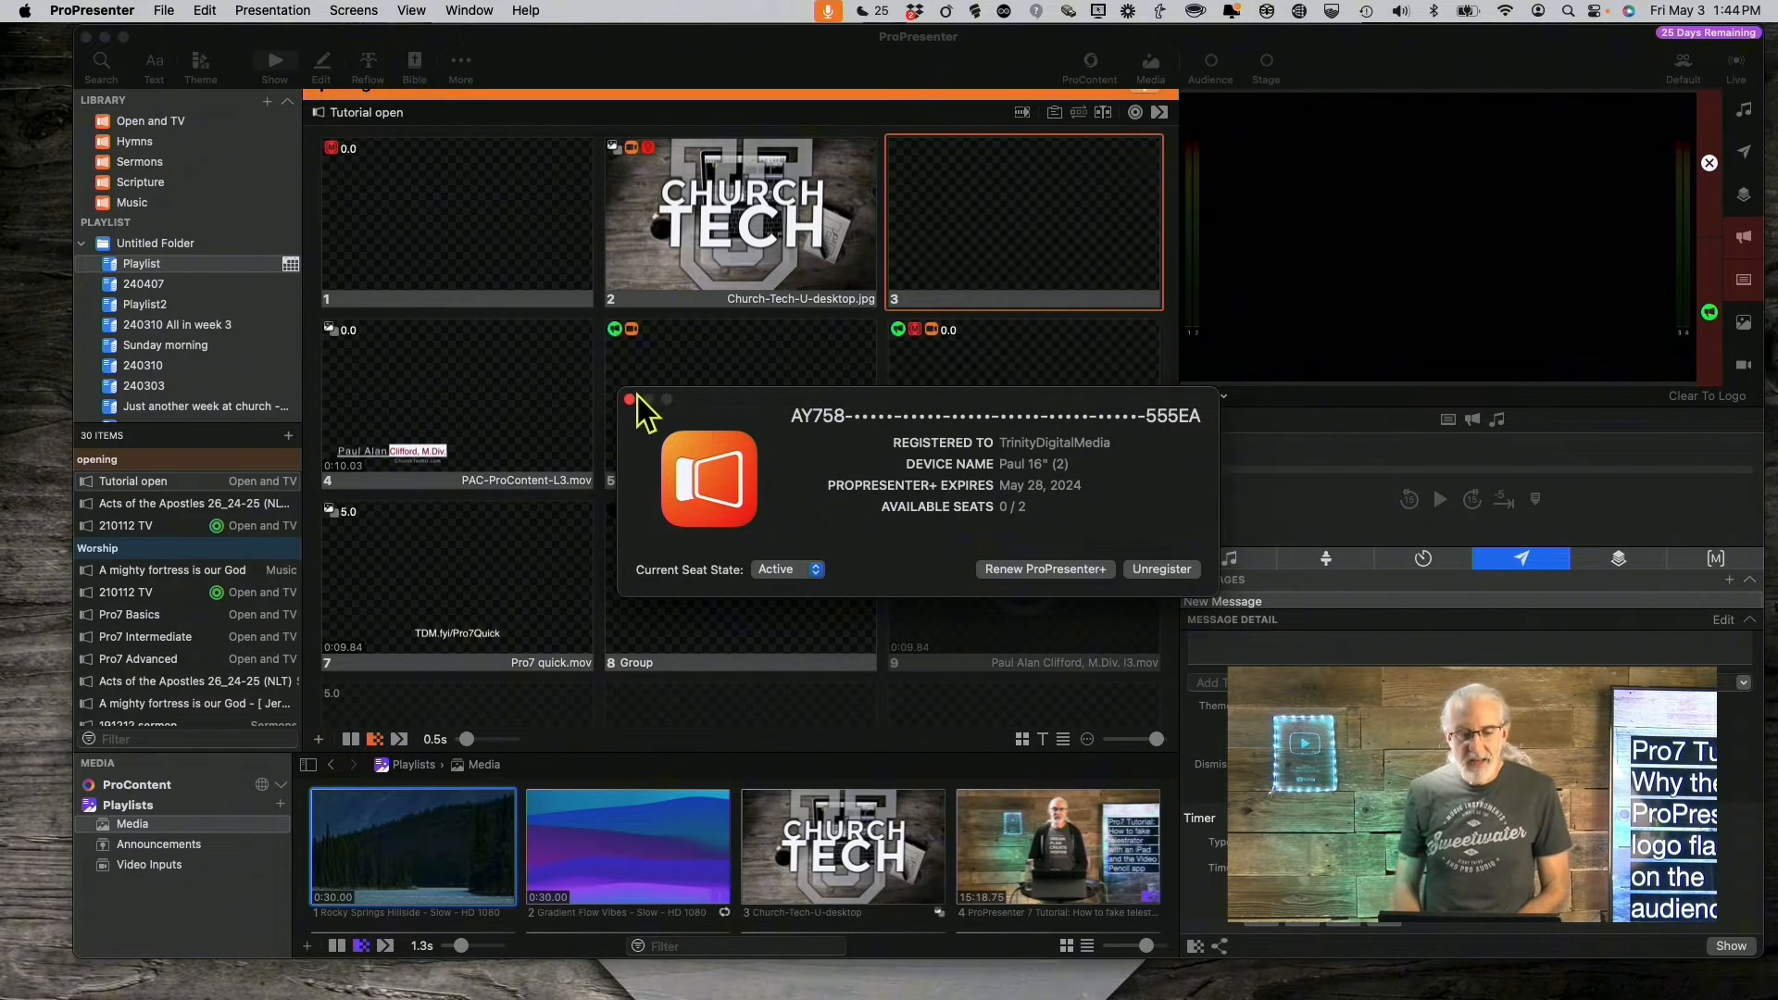
# Step: Dismiss the registration dialog with its red close button
pyautogui.click(629, 399)
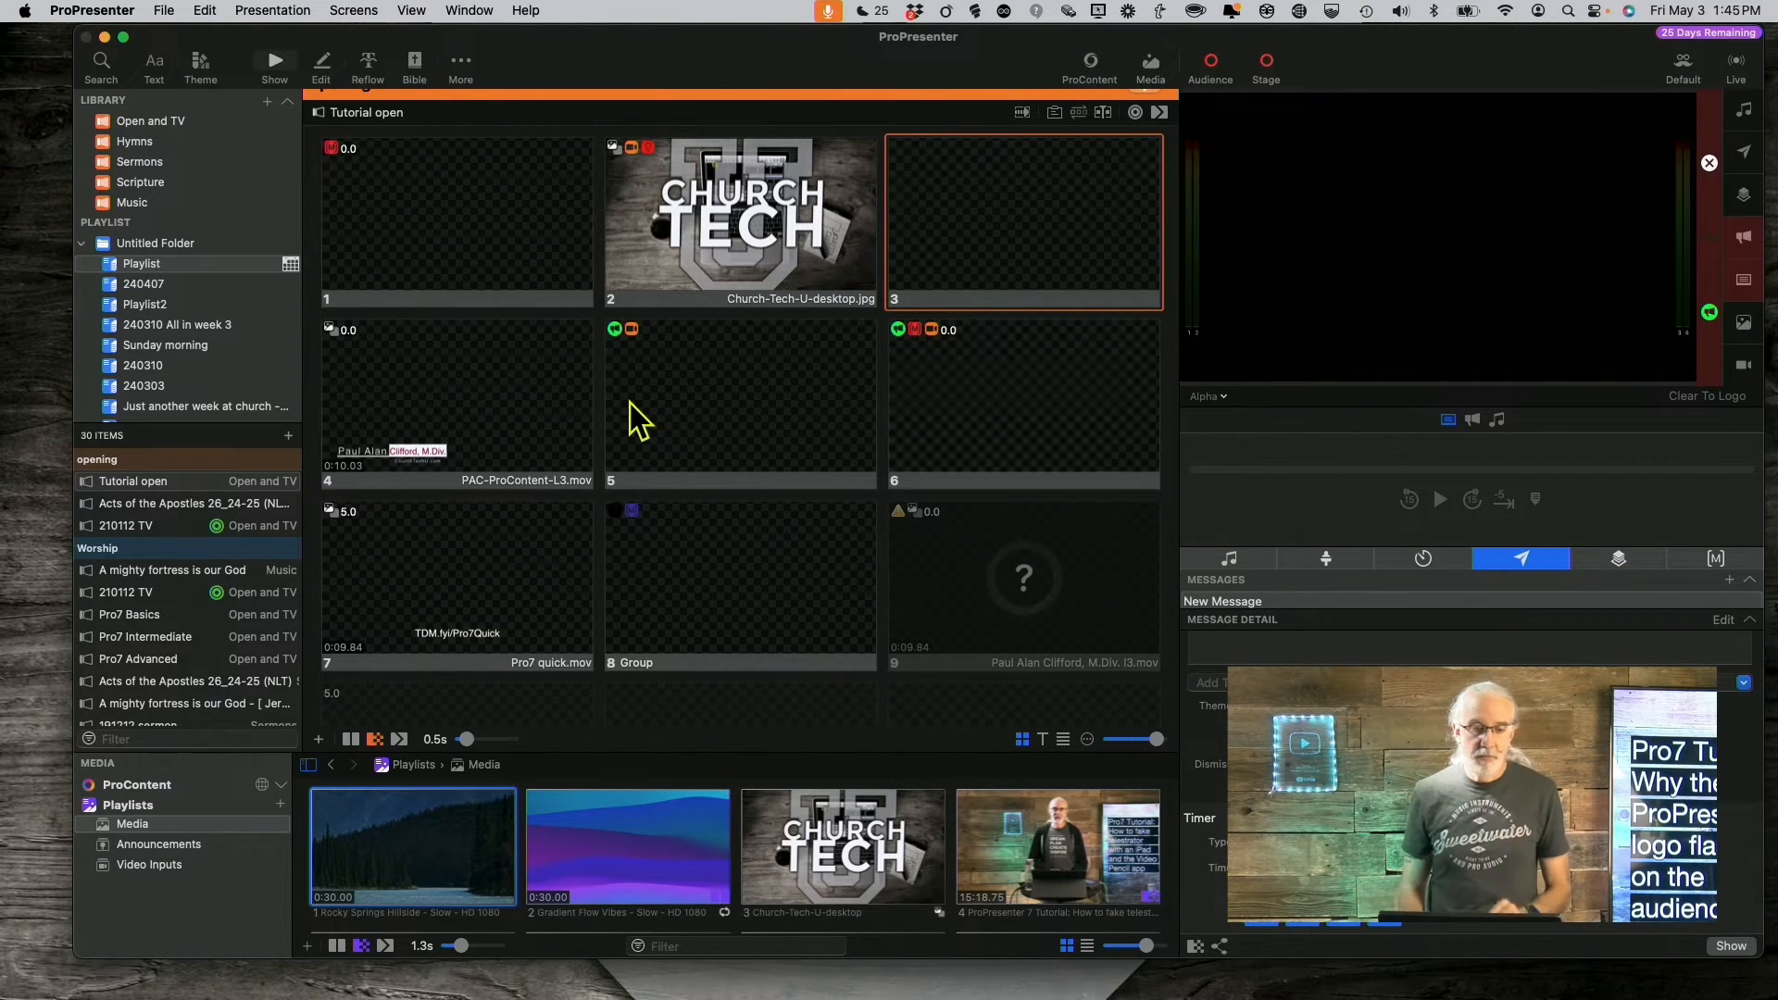
# Step: Open ProPresenter > Registration… showing Active state, 0/2 seats, May 28, 2024 expiry
pyautogui.click(90, 10)
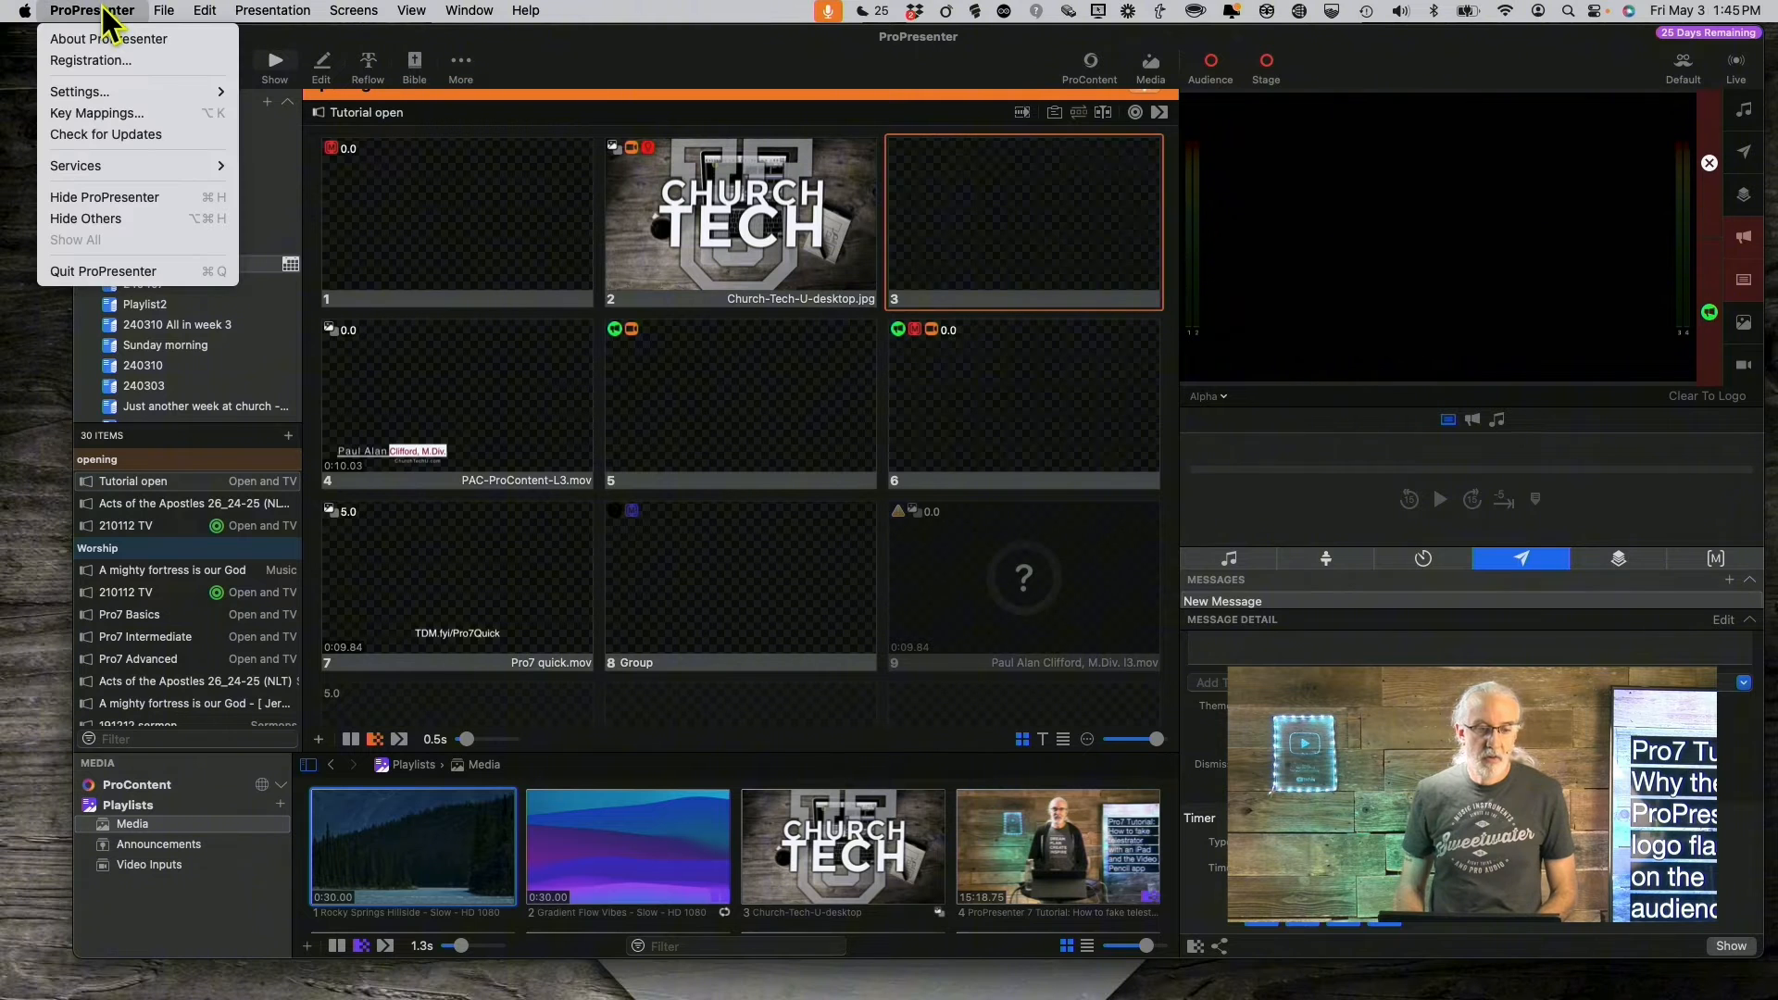
pyautogui.click(90, 60)
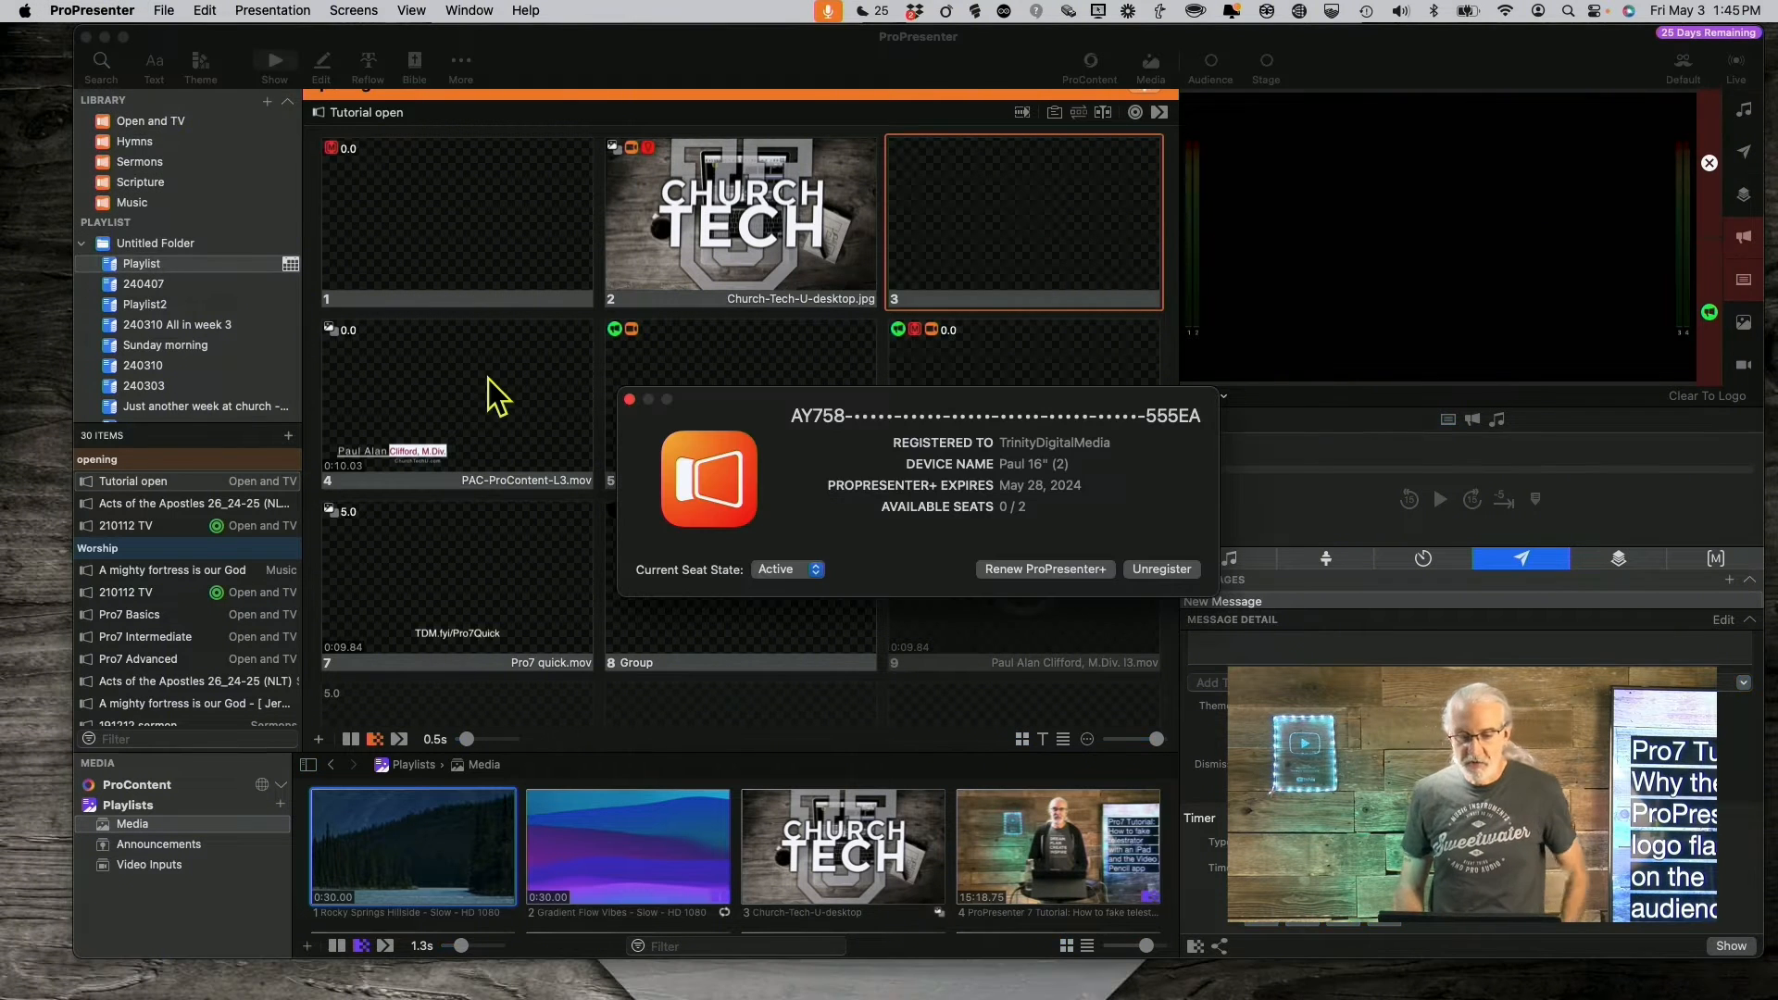
pyautogui.moveTo(817, 572)
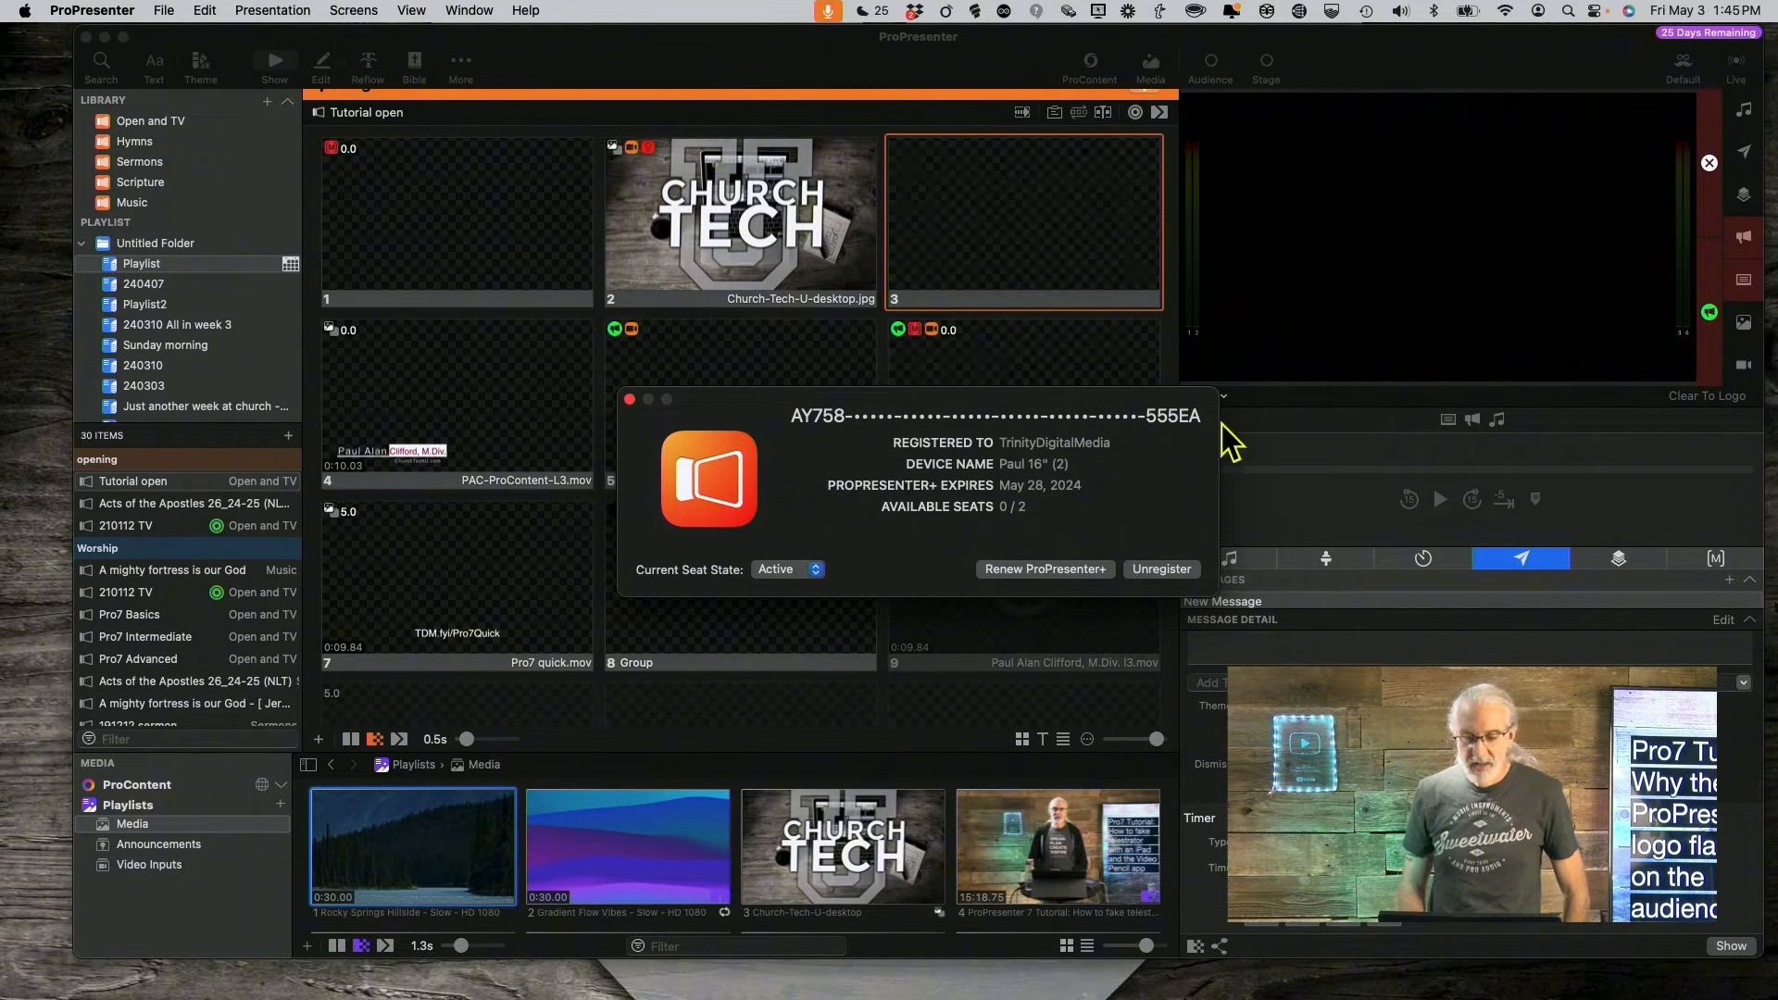
pyautogui.moveTo(1146, 470)
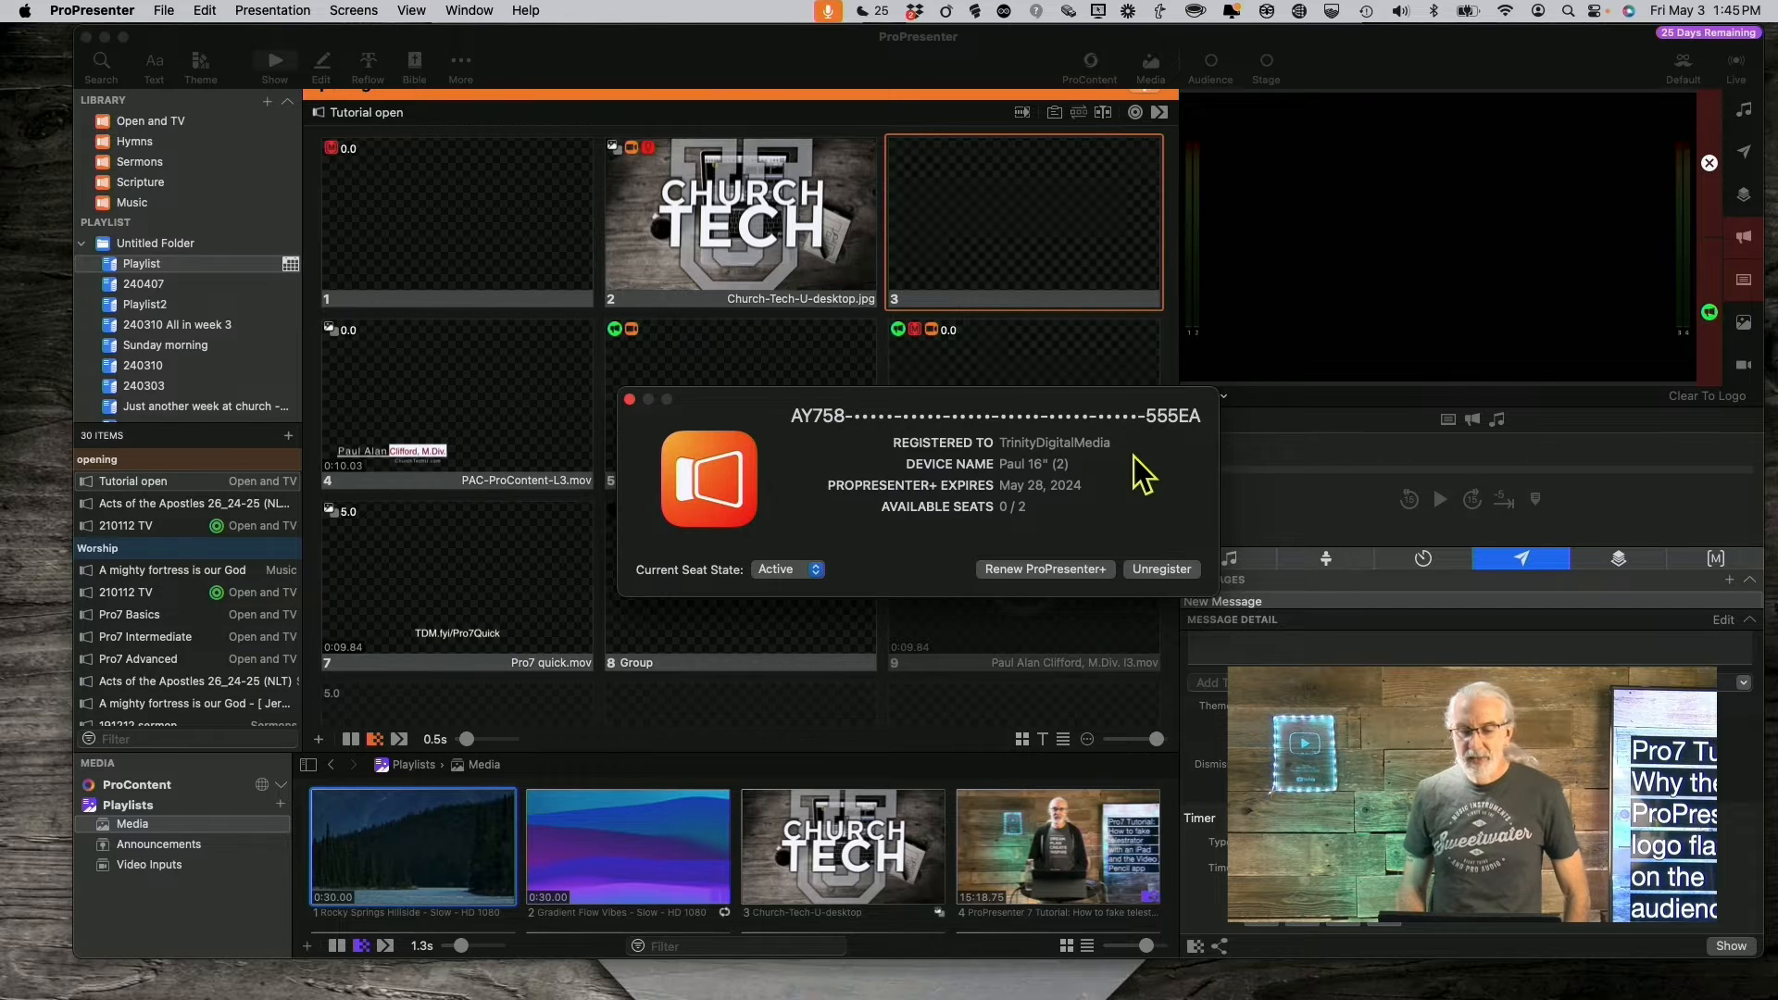
pyautogui.moveTo(1066, 499)
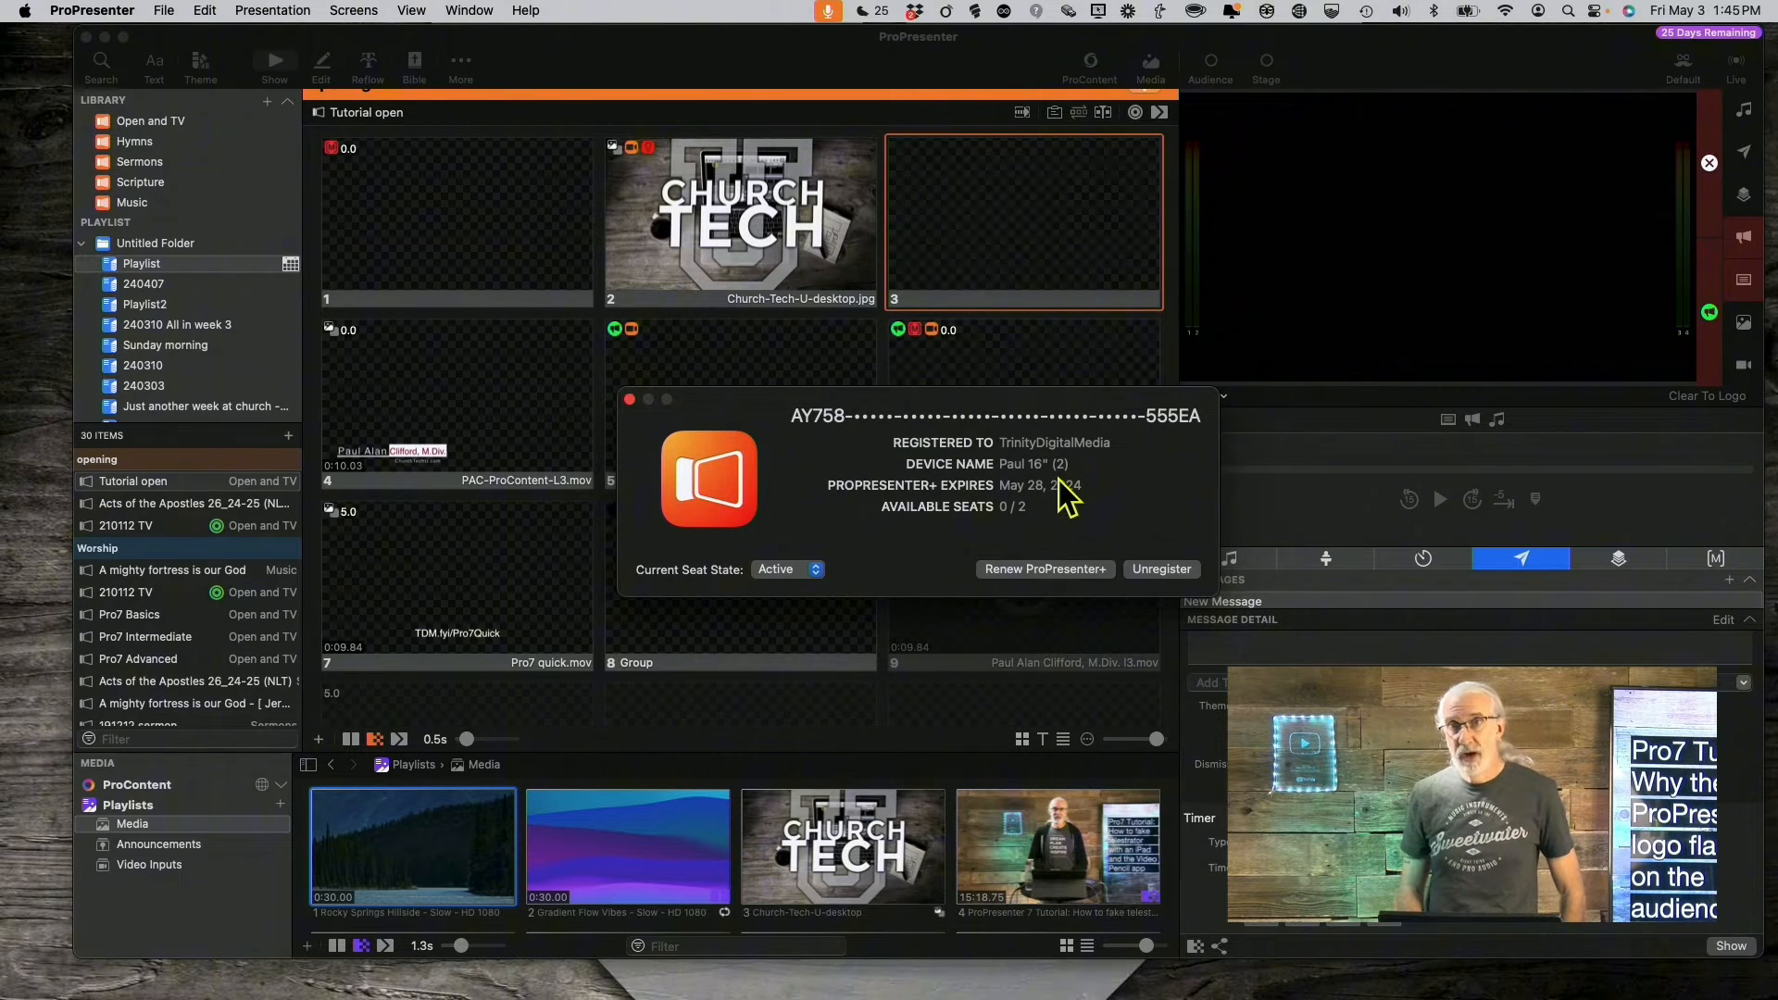
pyautogui.moveTo(980, 539)
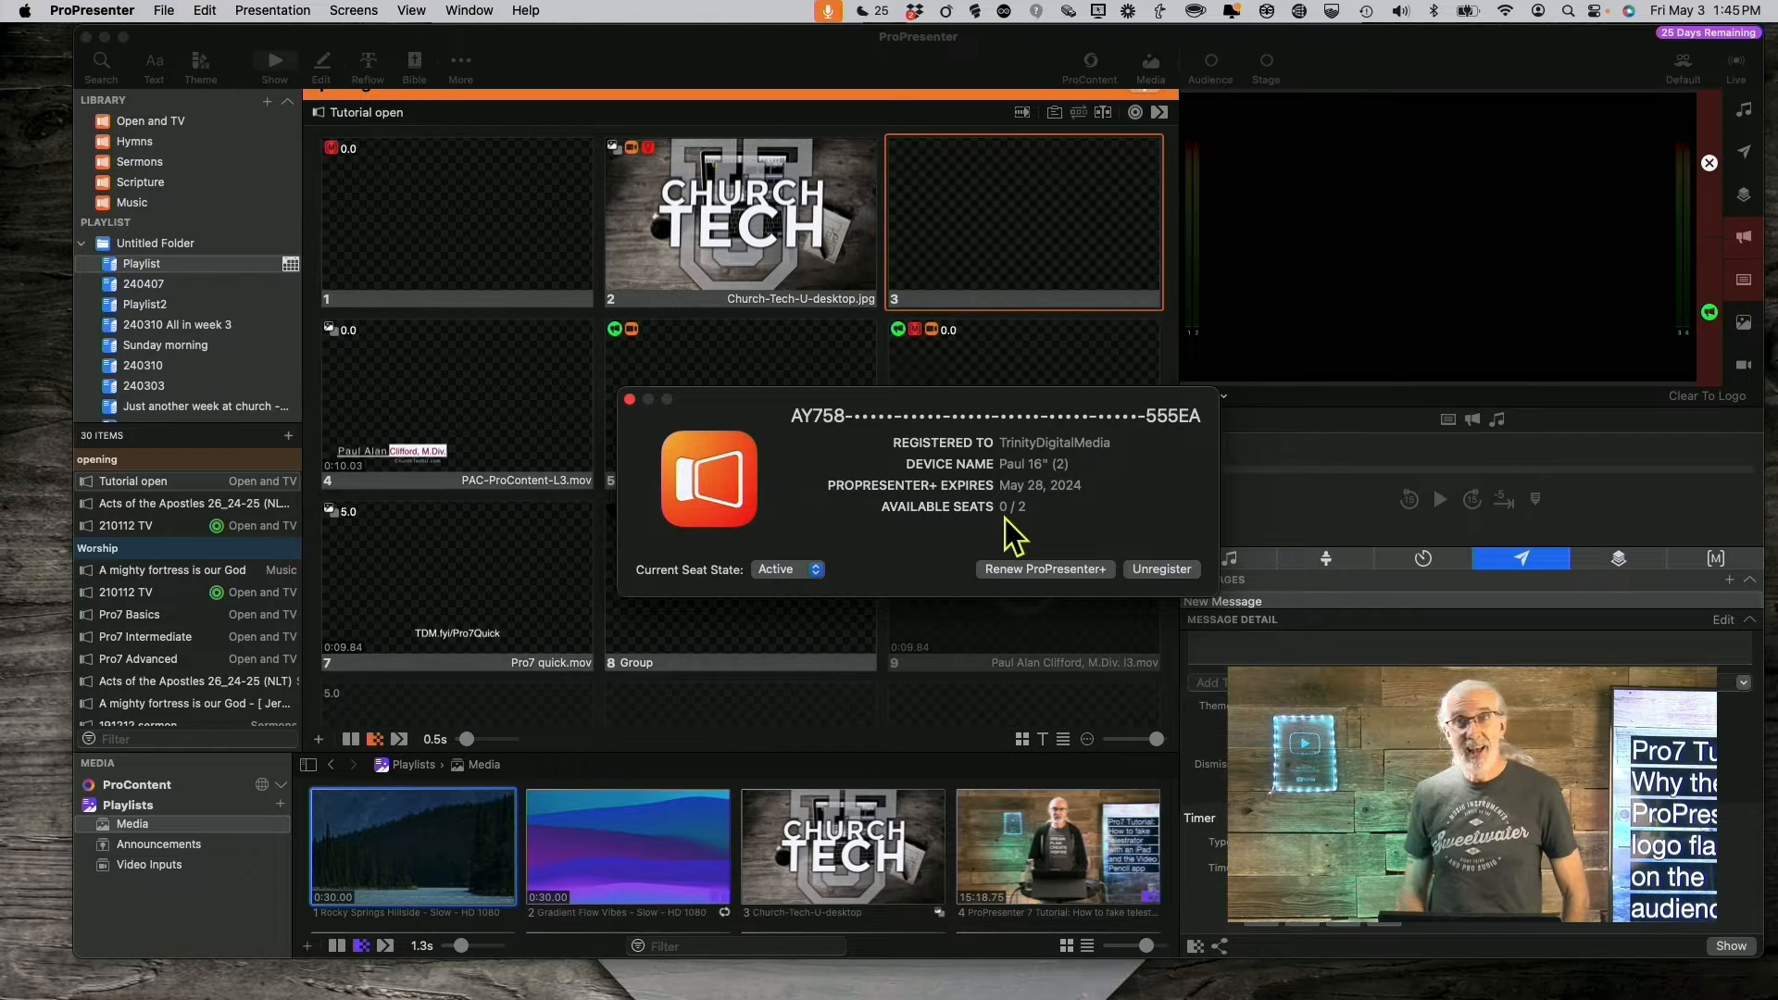
pyautogui.moveTo(1024, 534)
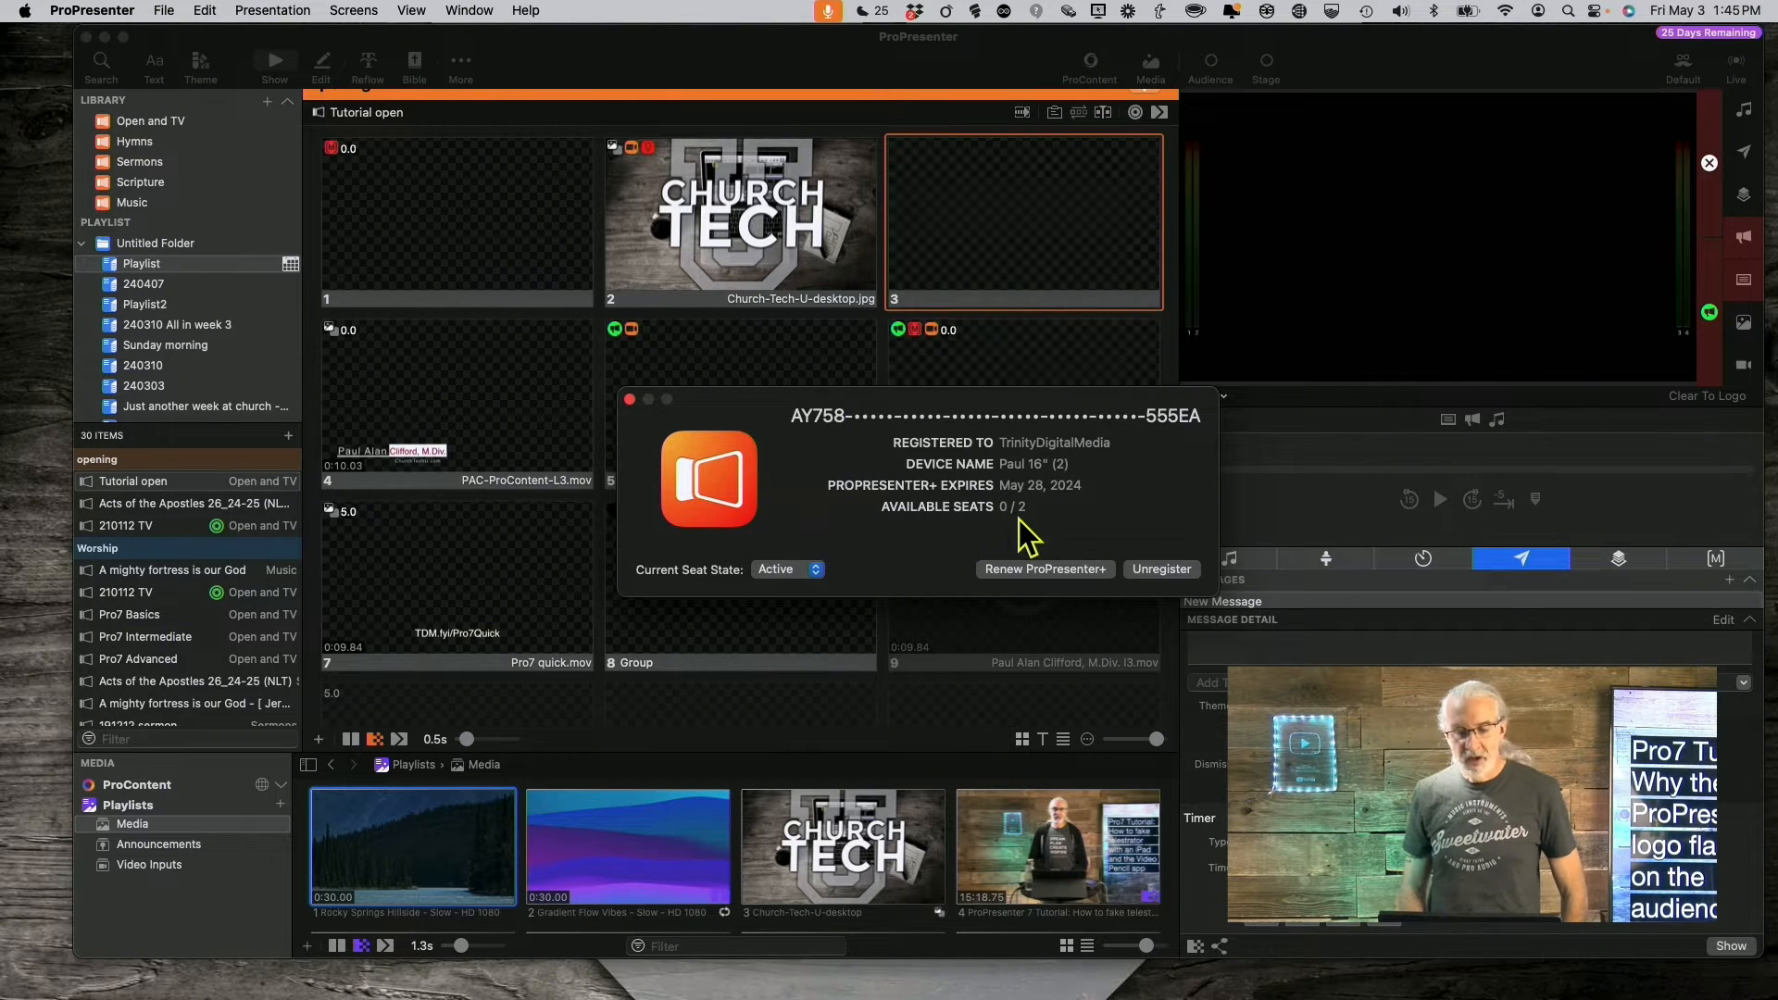
pyautogui.moveTo(1018, 540)
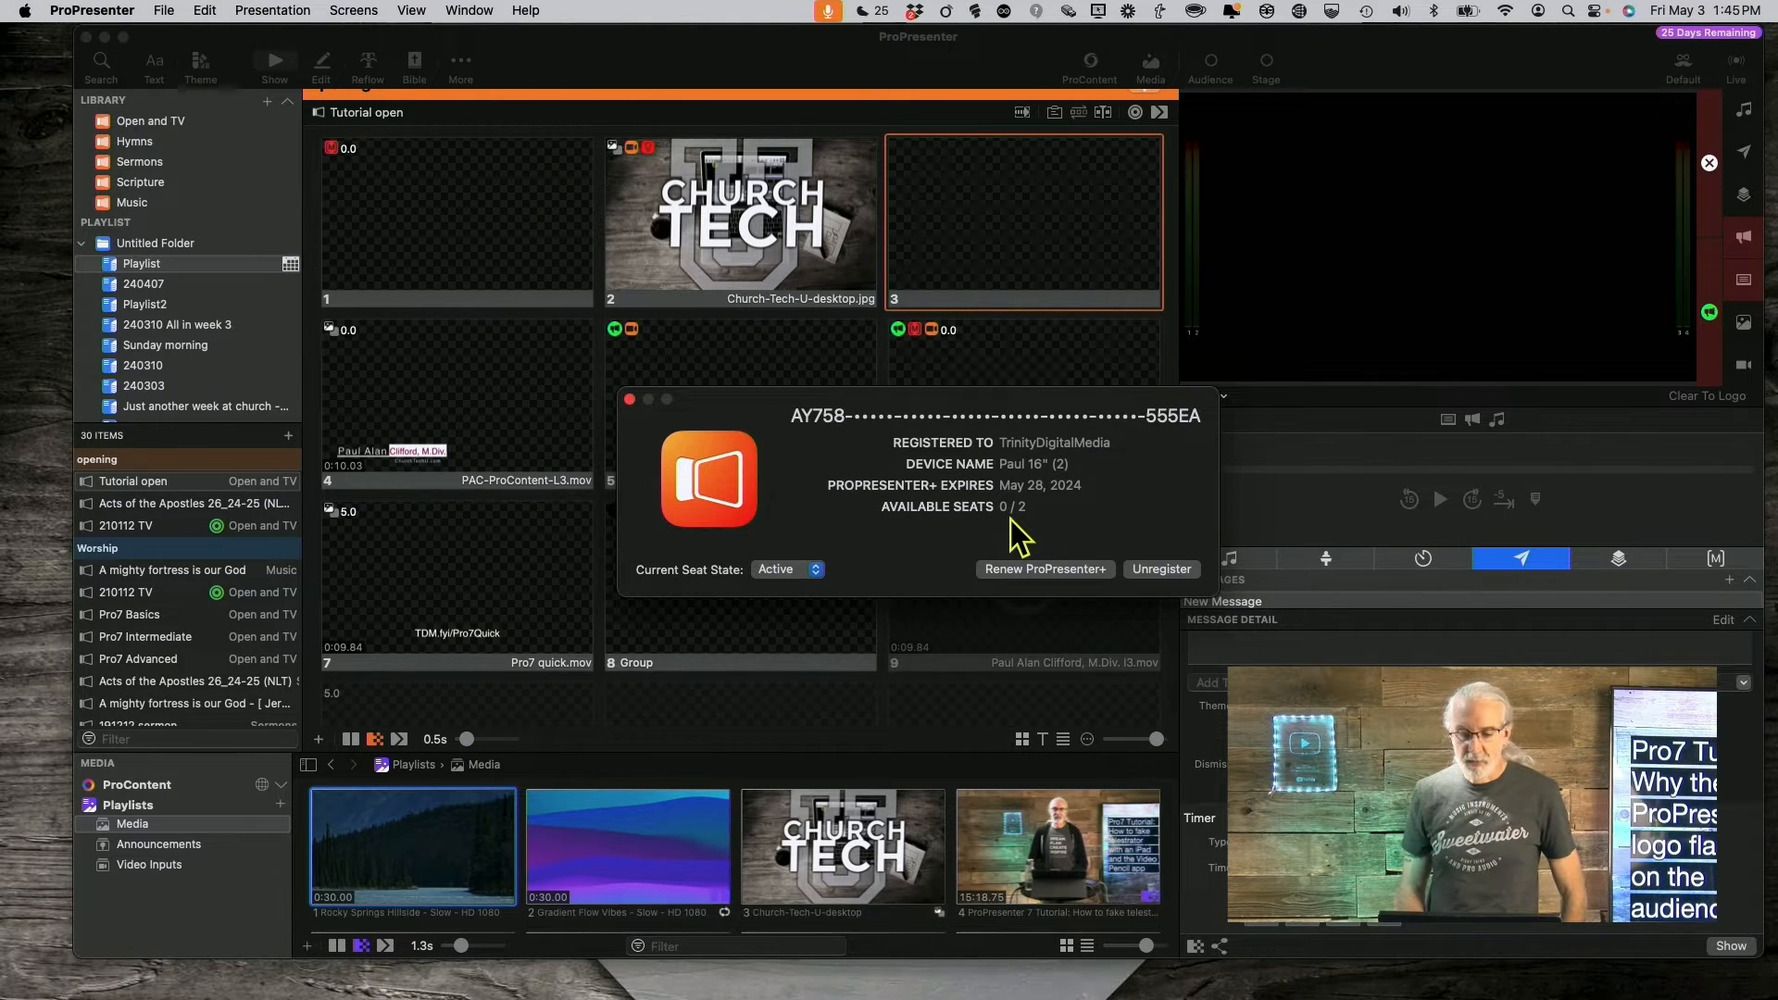
pyautogui.moveTo(1001, 527)
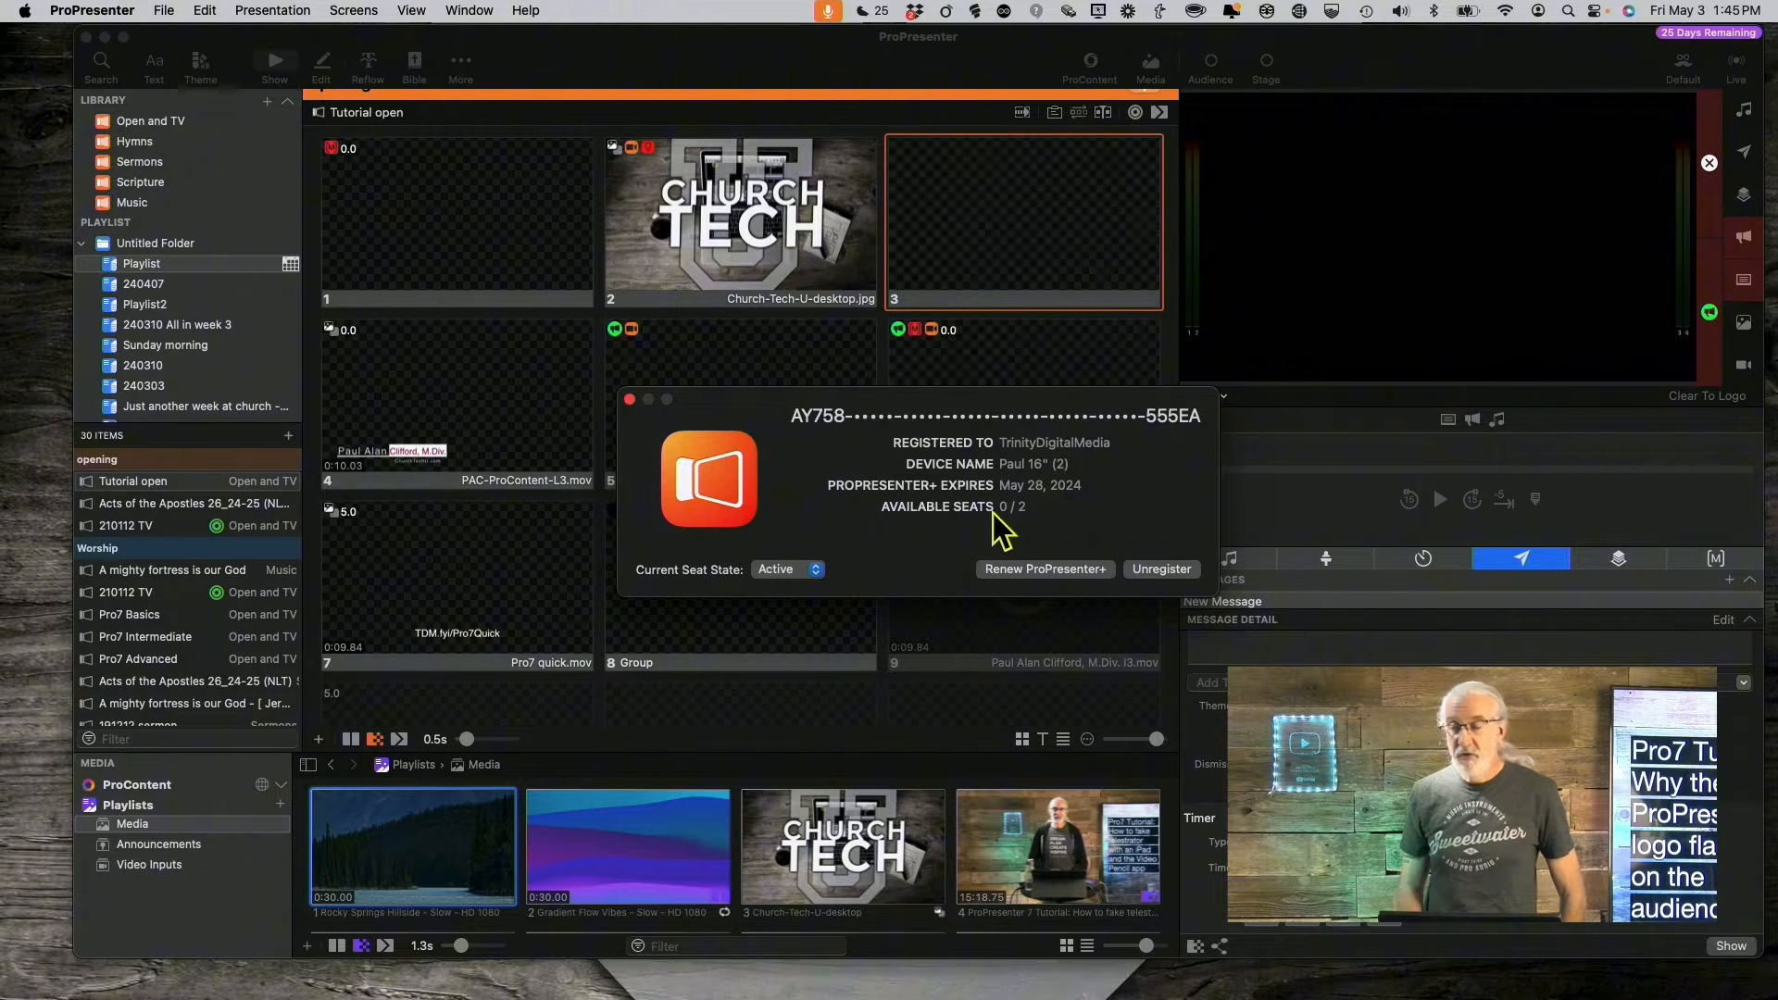
pyautogui.moveTo(1006, 525)
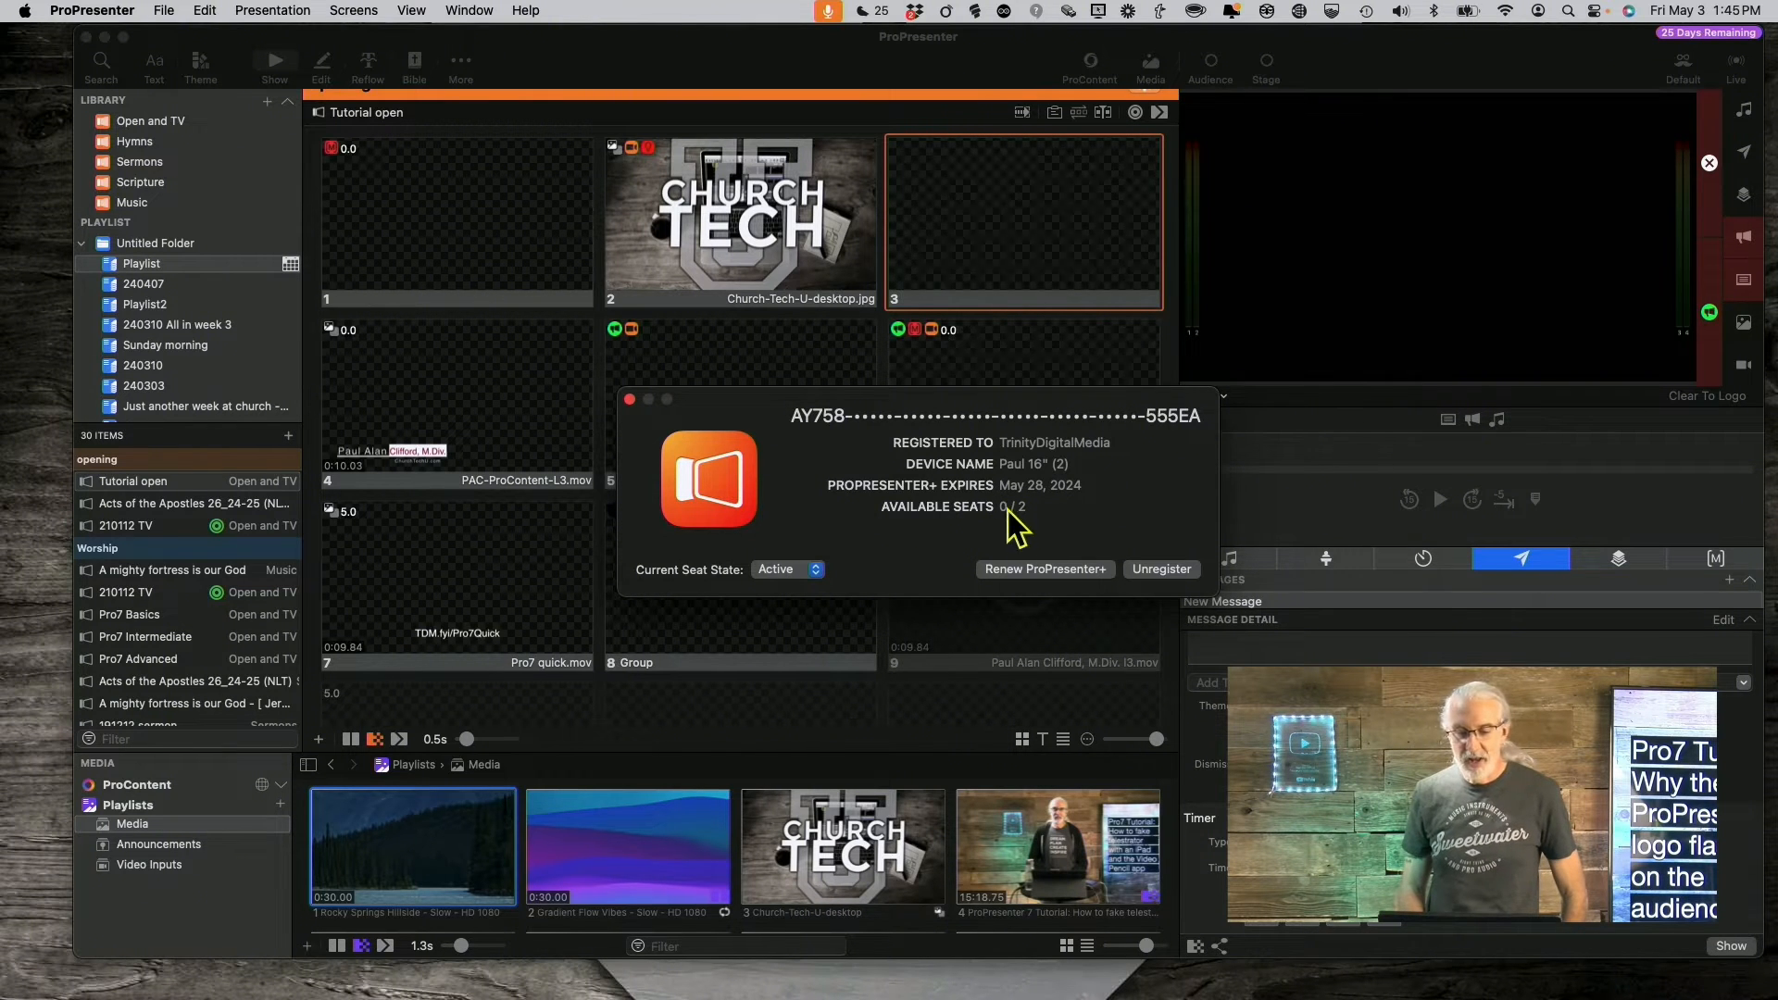
pyautogui.moveTo(1060, 471)
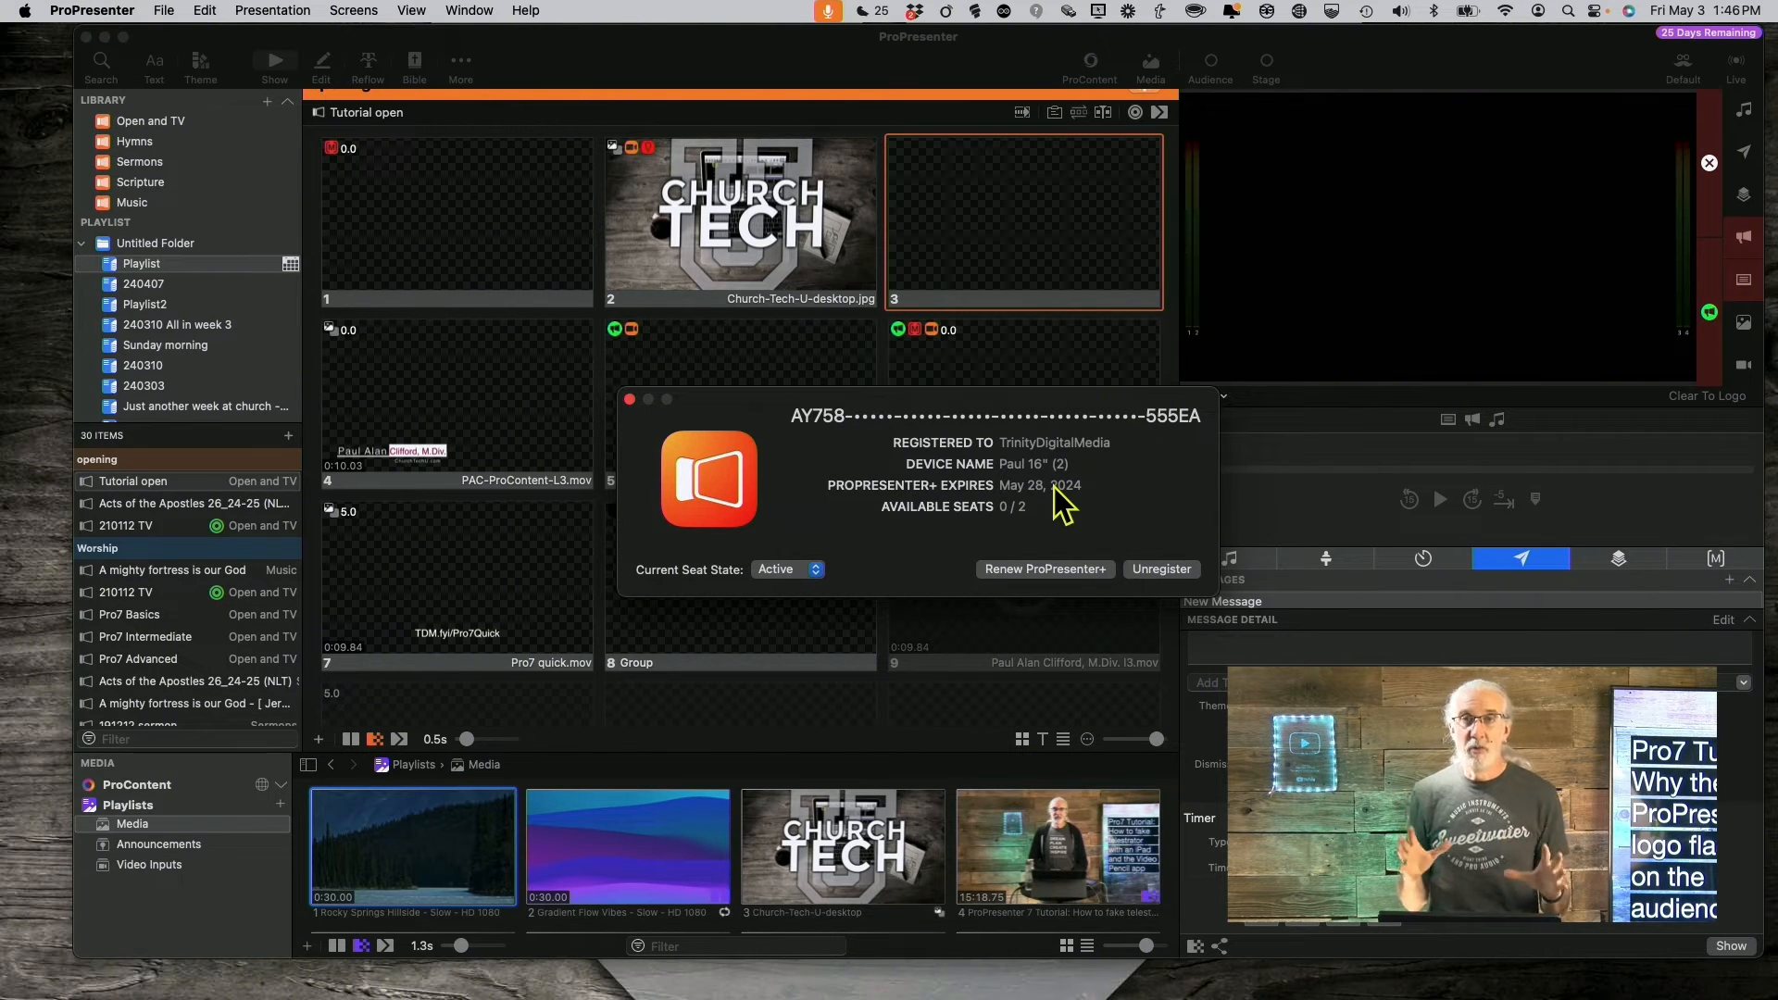
pyautogui.moveTo(700, 375)
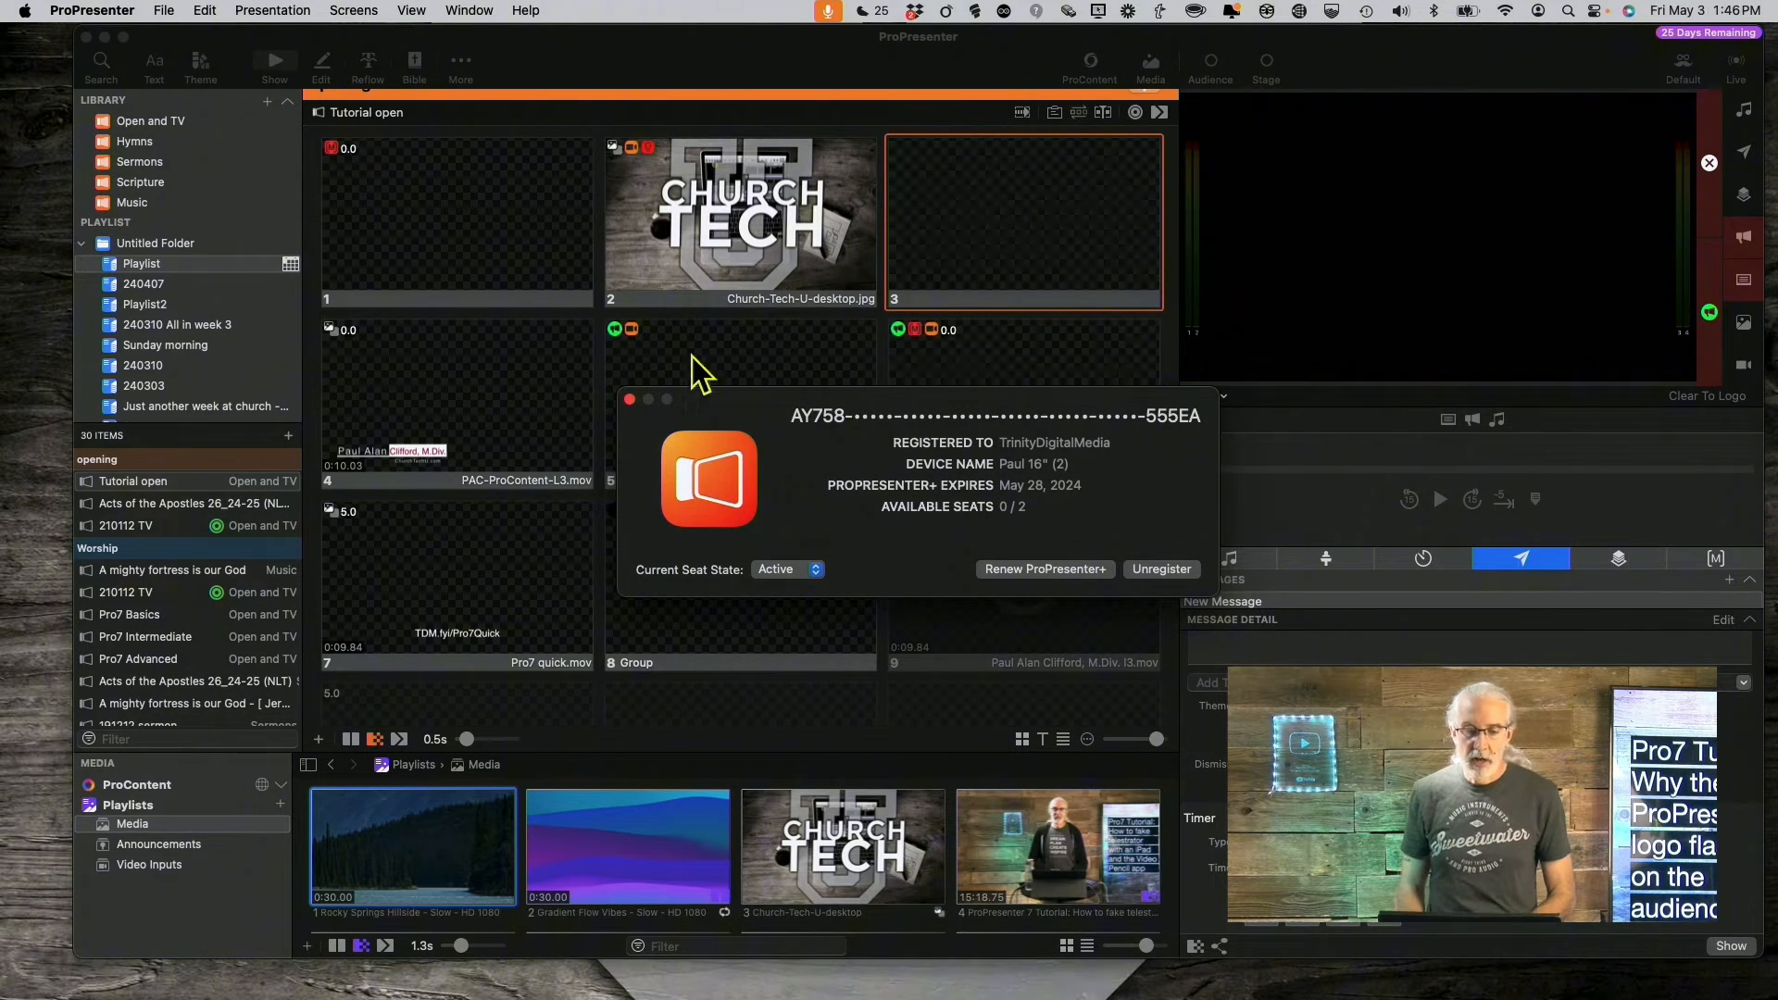
pyautogui.moveTo(632, 410)
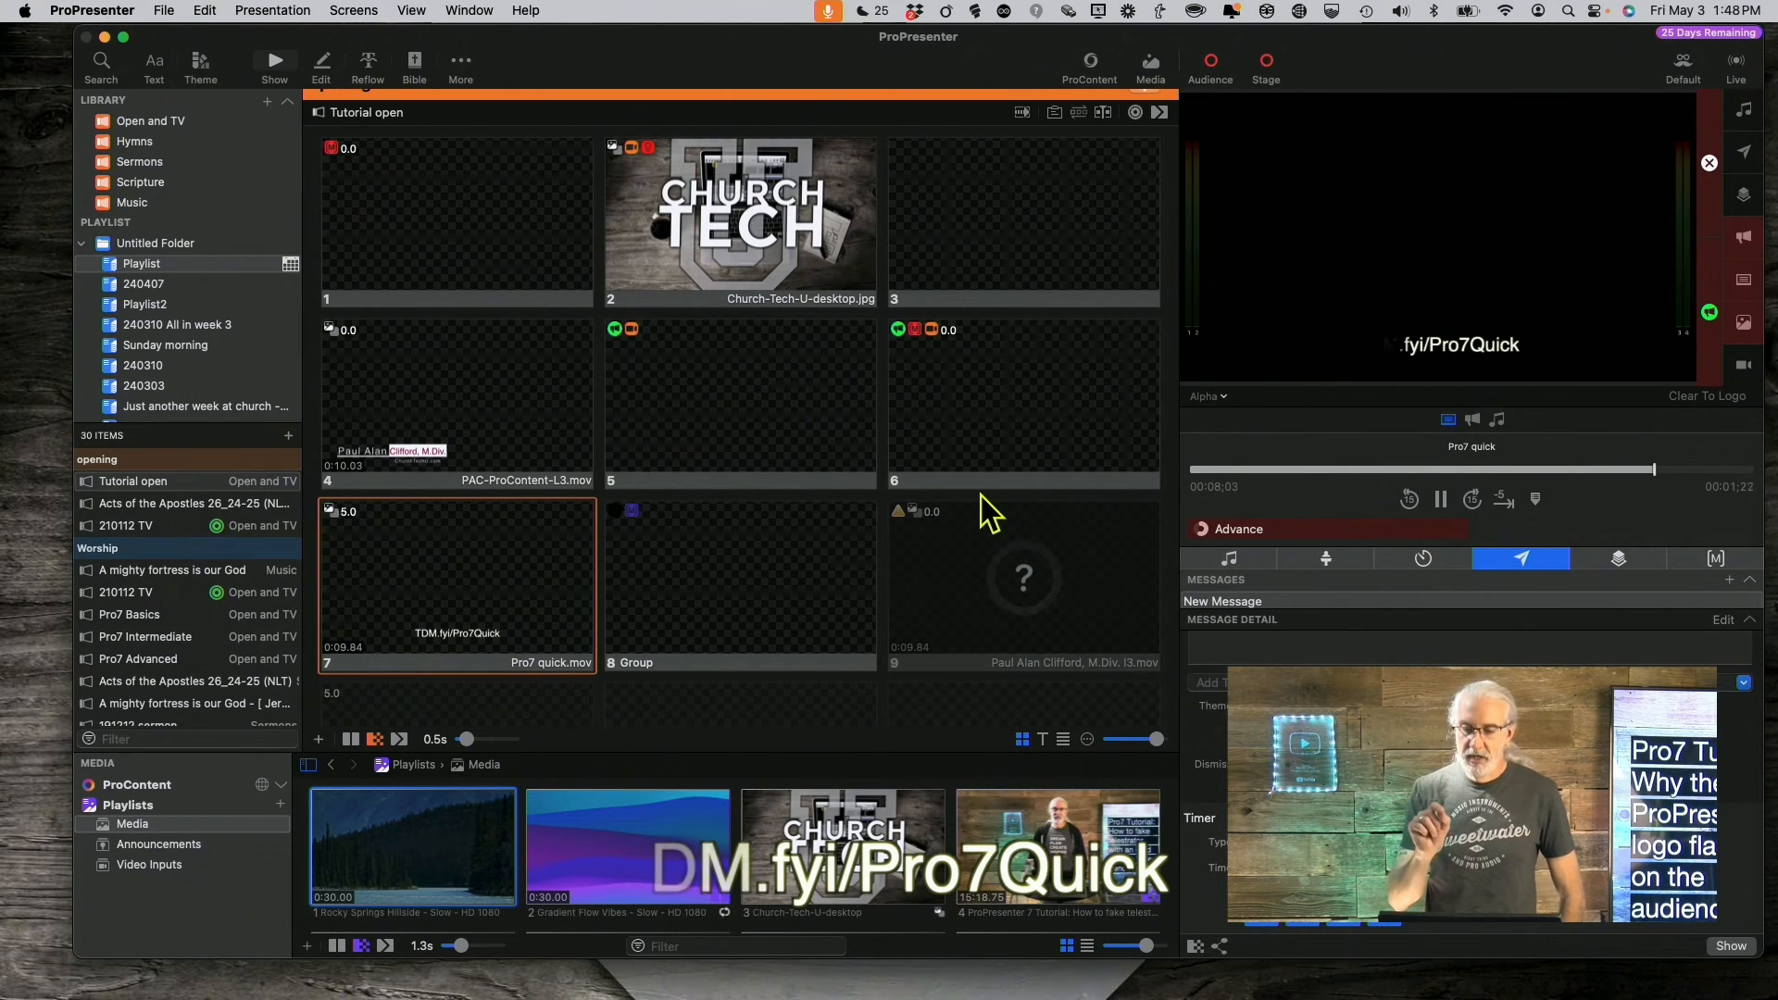
# Step: Trigger slide 8 Group after the Pro7 quick video, blanking the output
pyautogui.click(1440, 499)
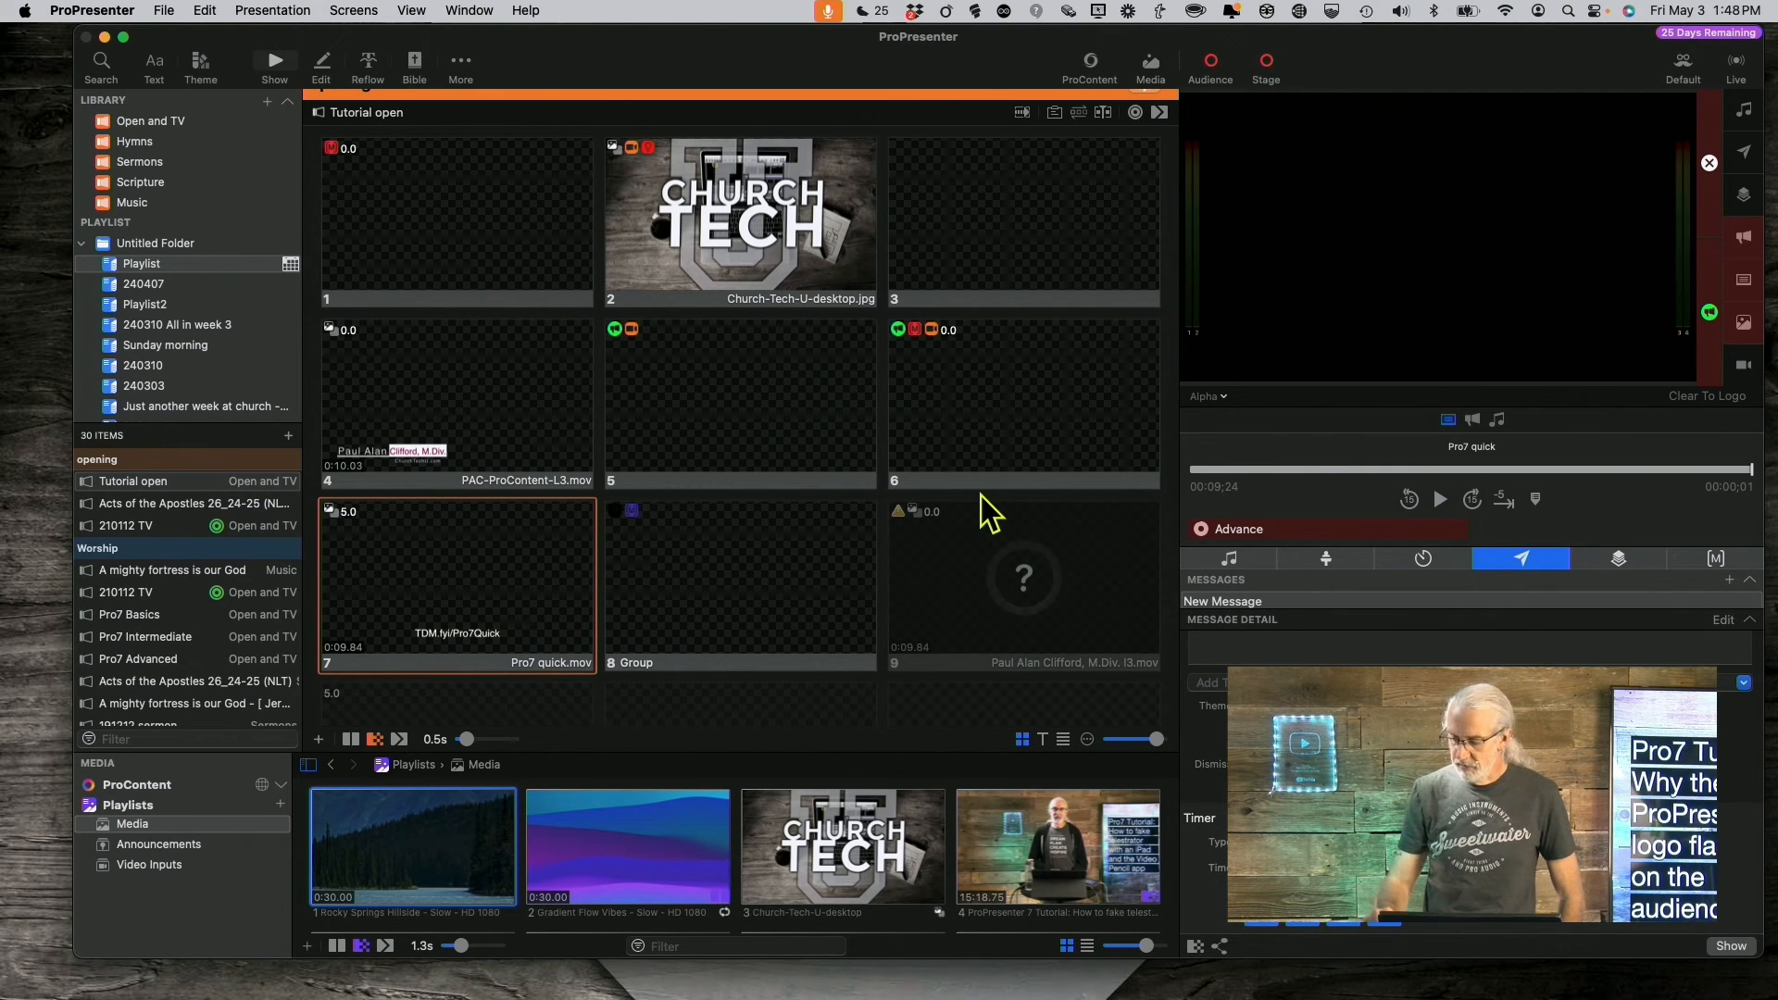
pyautogui.click(739, 581)
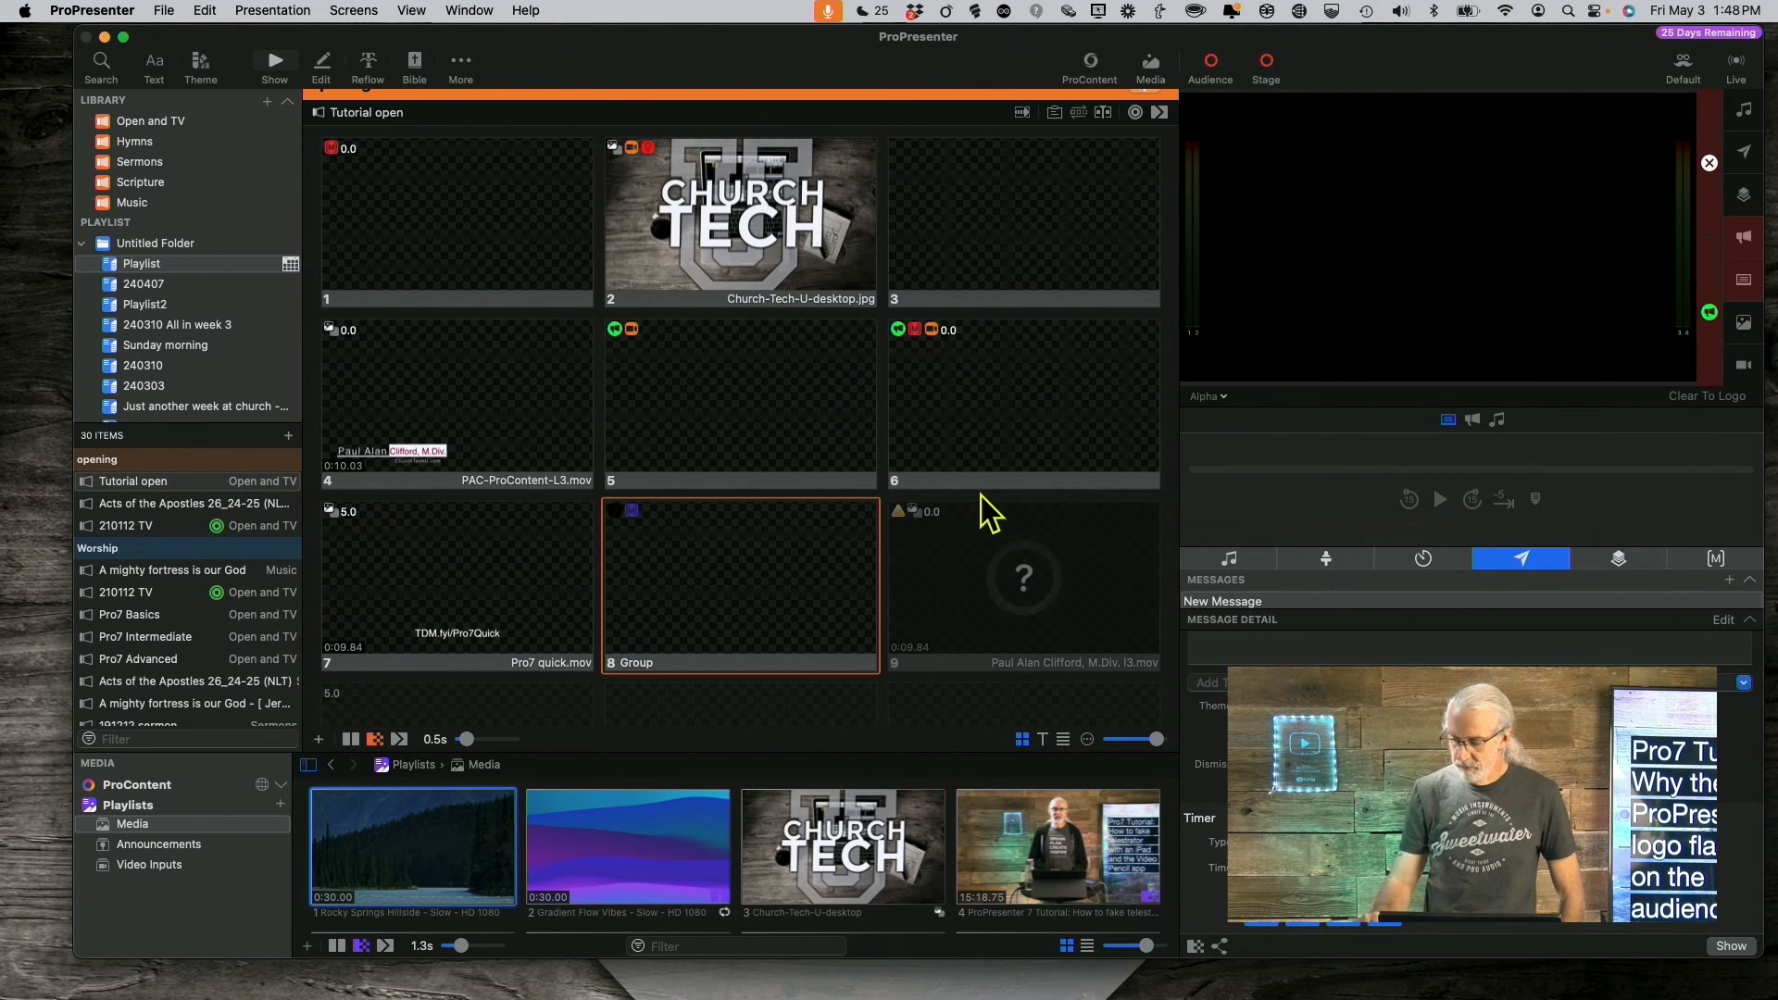